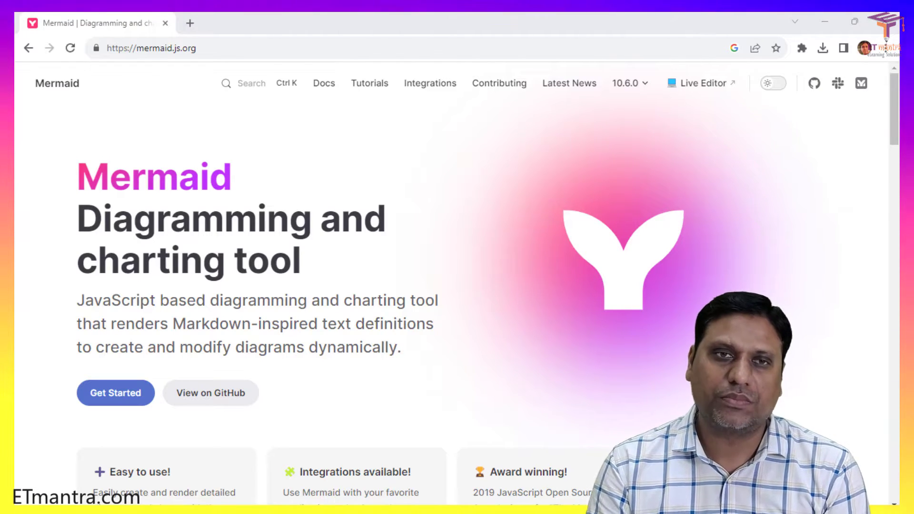
pyautogui.moveTo(474, 157)
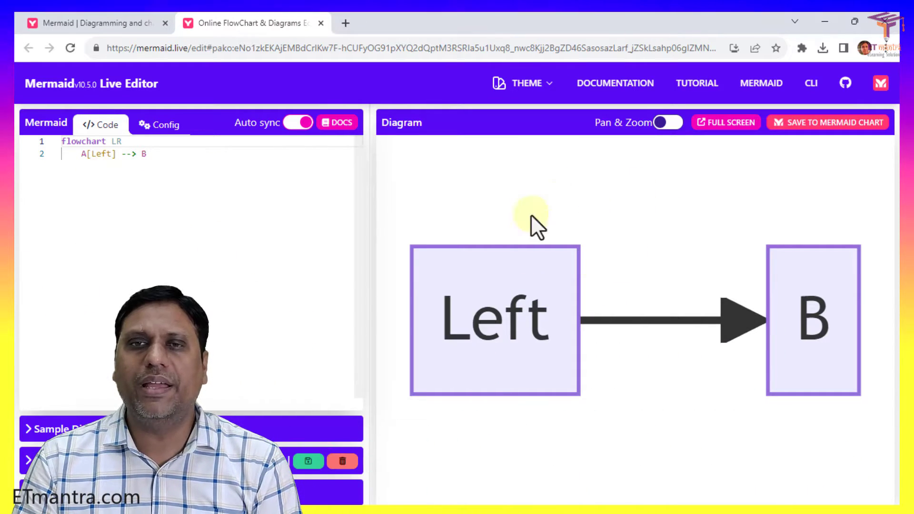
pyautogui.moveTo(589, 405)
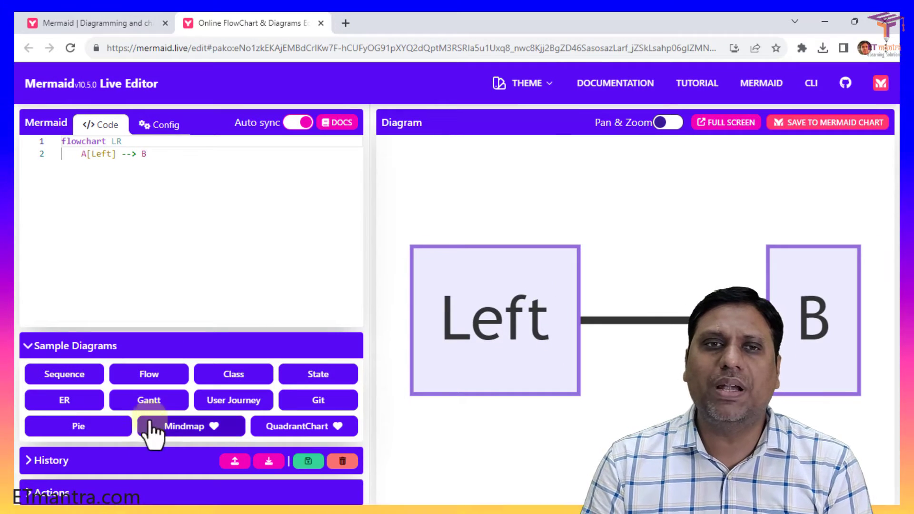
pyautogui.moveTo(149, 374)
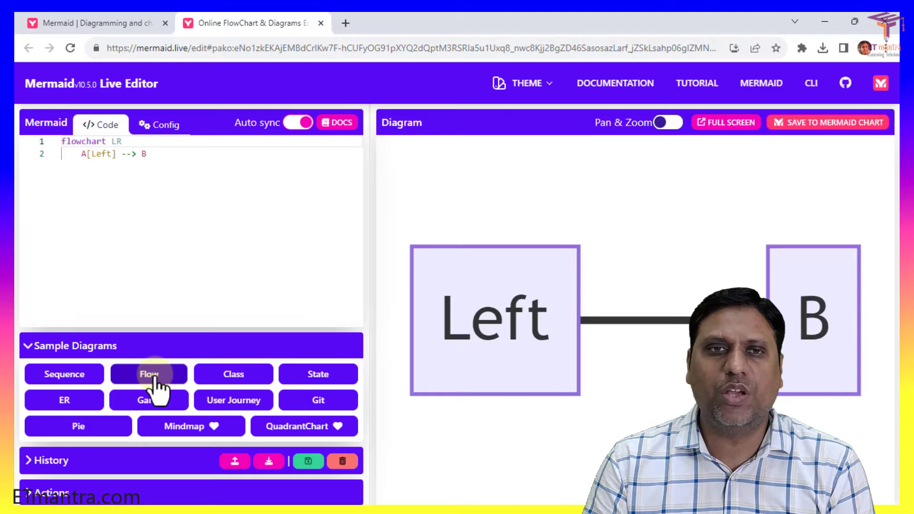
# Load the Flow sample, a Christmas shopping flowchart with Laptop, iPhone and Car branches
pyautogui.click(148, 374)
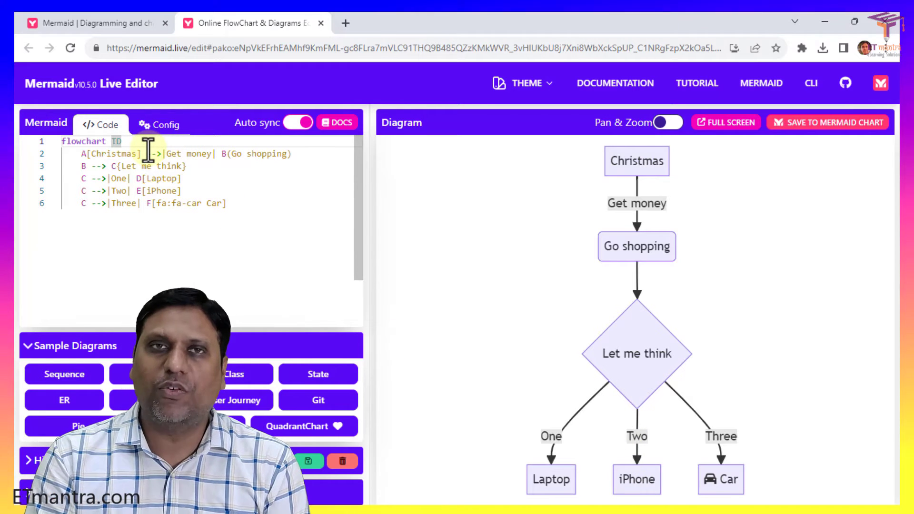
# Change the flowchart direction on the first line from TD to LR
pyautogui.write('L')
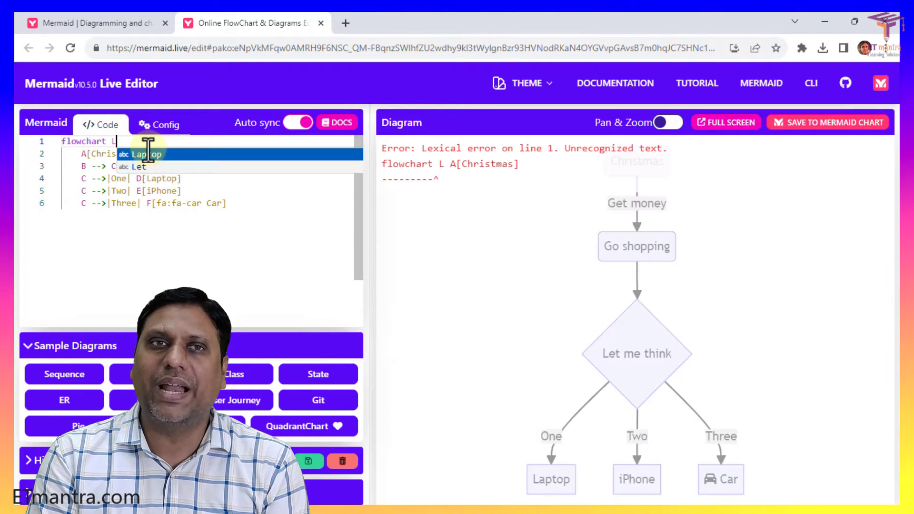
pyautogui.write('R')
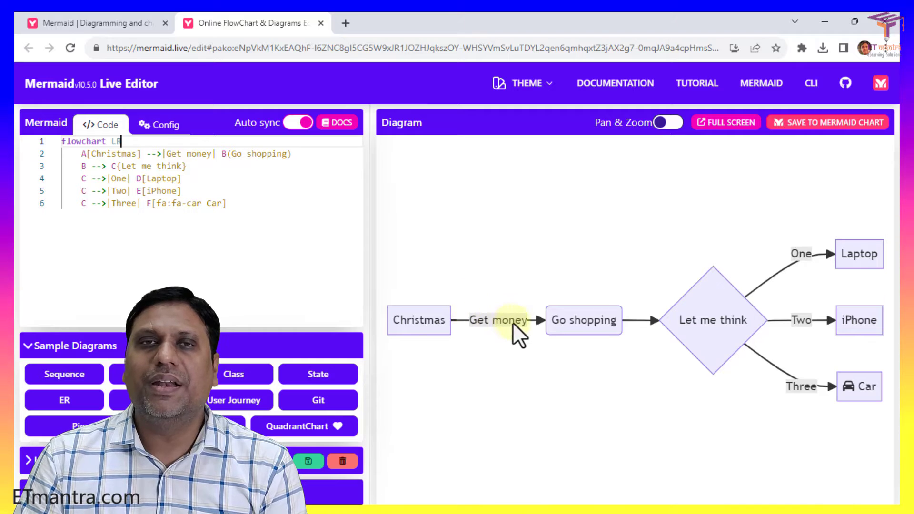
pyautogui.moveTo(522, 338)
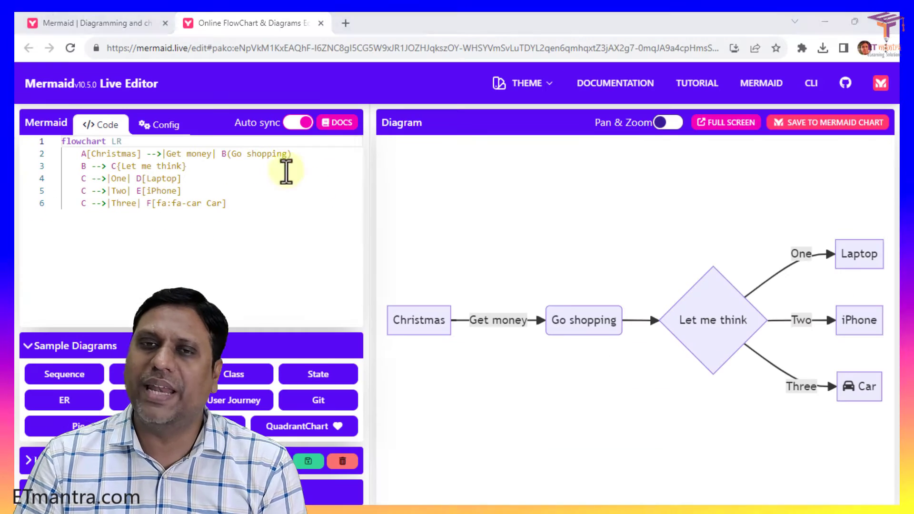
pyautogui.moveTo(633, 324)
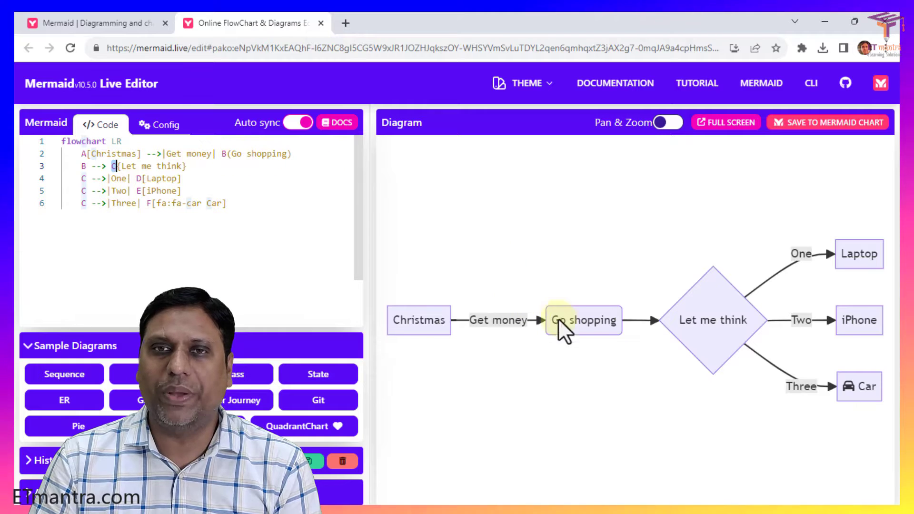
pyautogui.moveTo(714, 329)
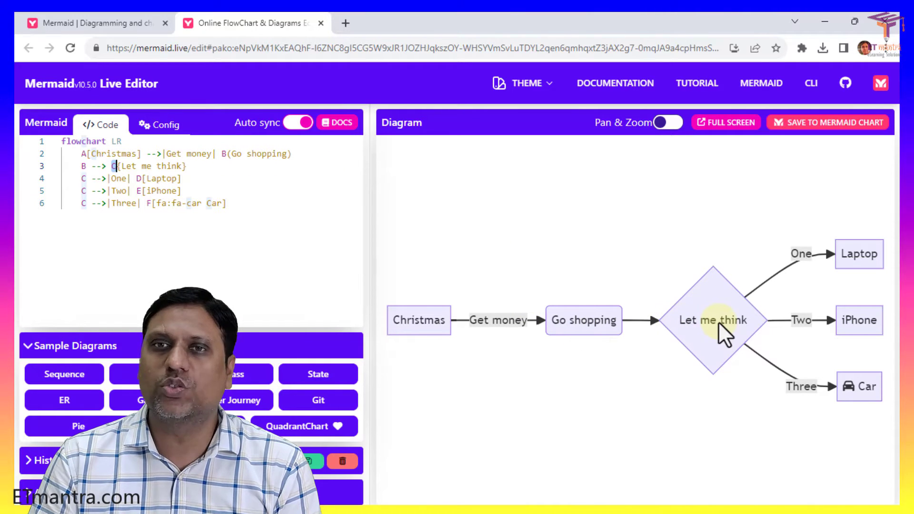
pyautogui.moveTo(746, 303)
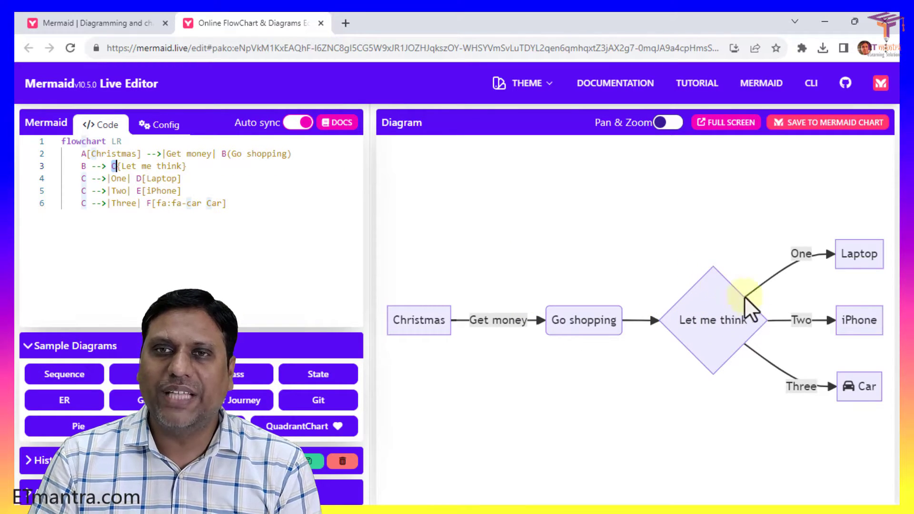
pyautogui.moveTo(698, 388)
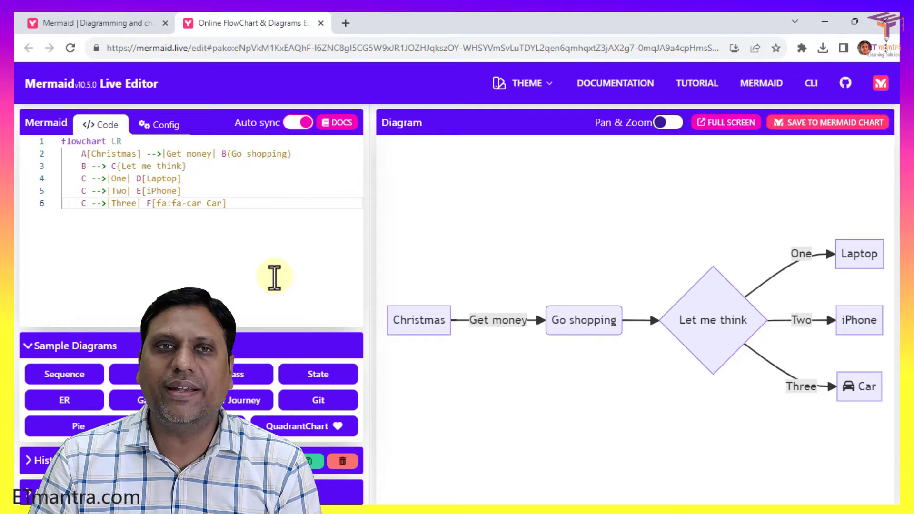
pyautogui.moveTo(727, 324)
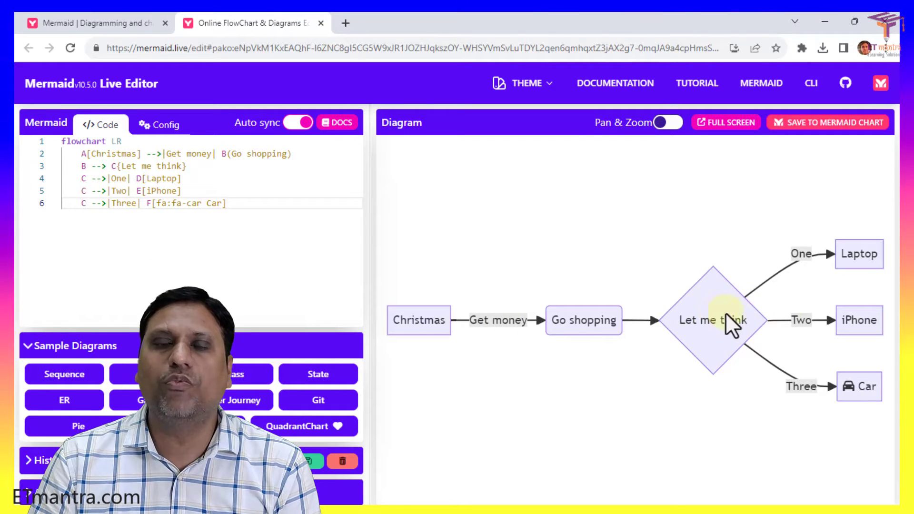
pyautogui.moveTo(840, 262)
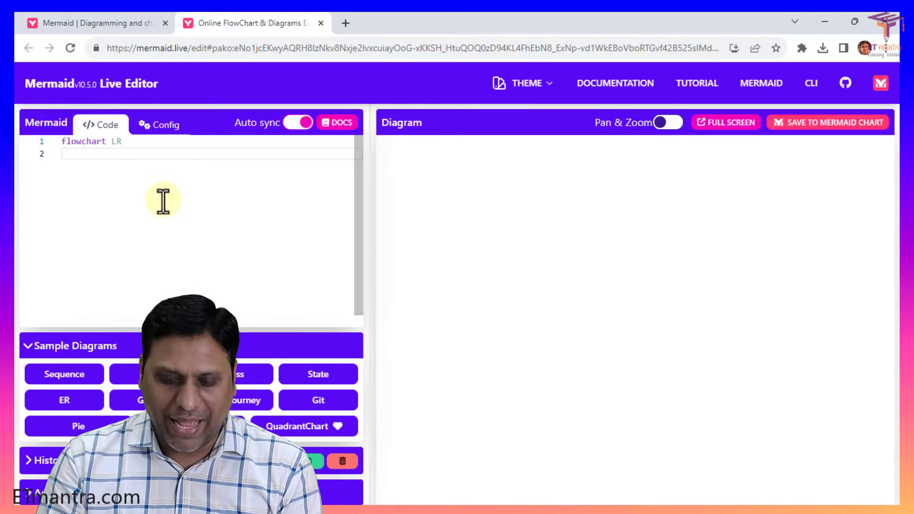
# Write the links A --> B, B --> D and B --> E on separate lines
pyautogui.write('A')
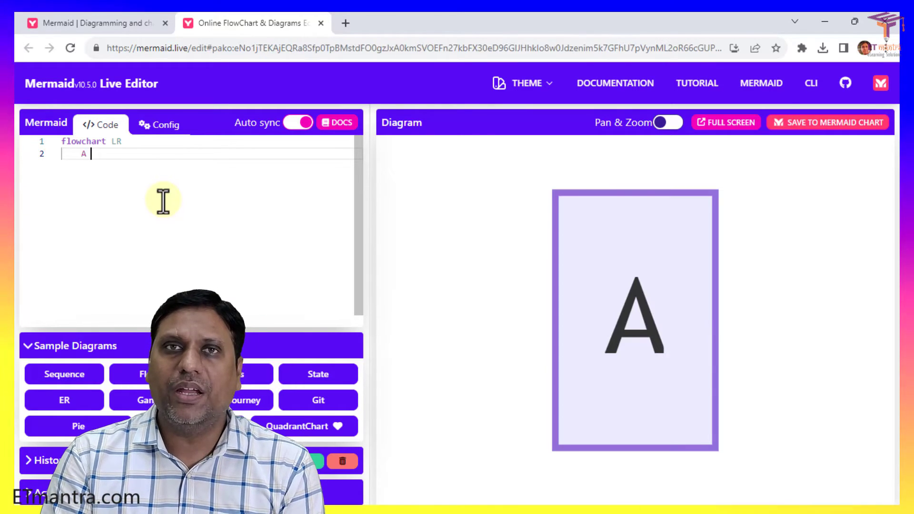
pyautogui.write('-->')
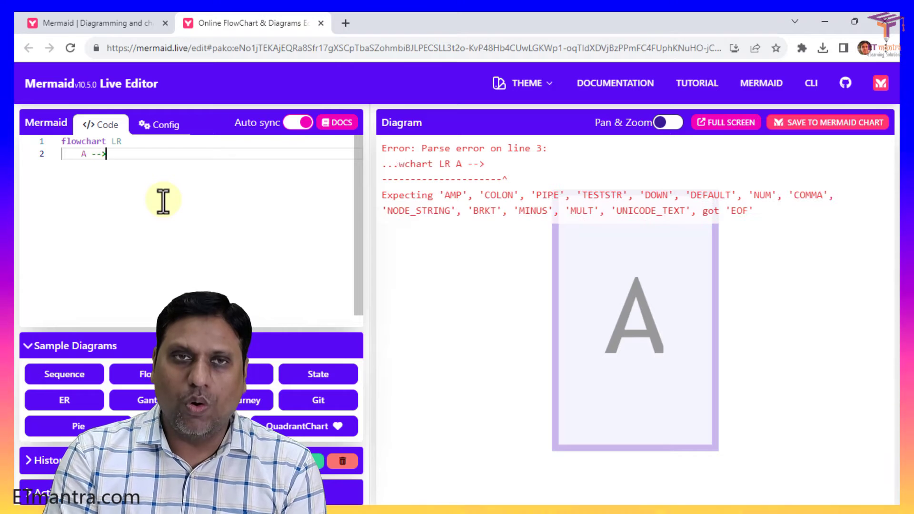
pyautogui.write('B')
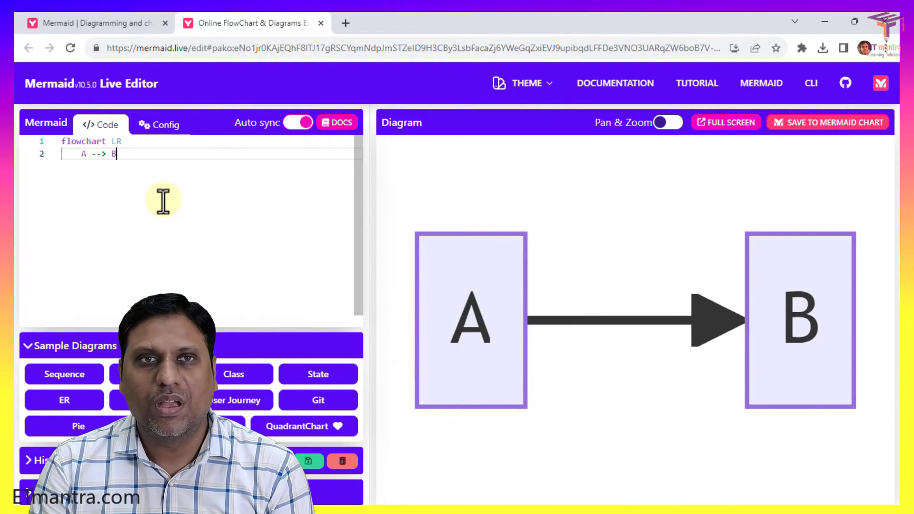
pyautogui.press('Enter')
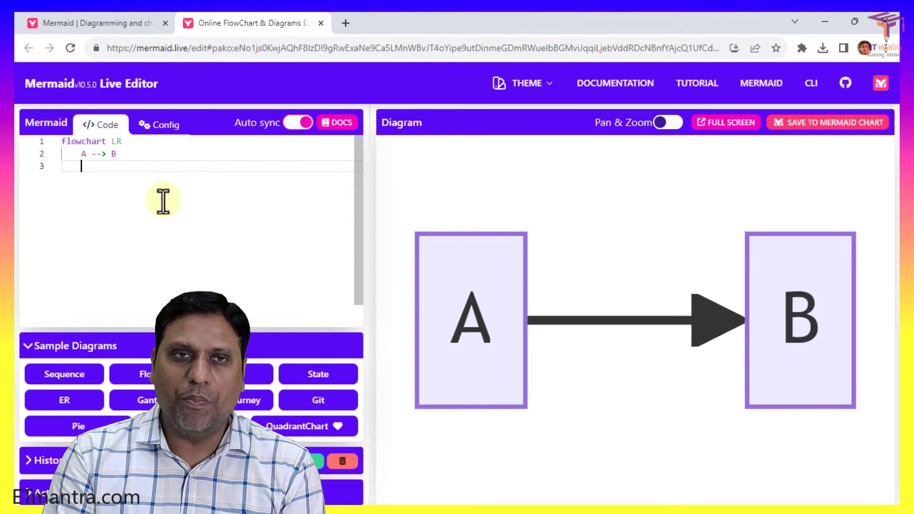
pyautogui.write('B --')
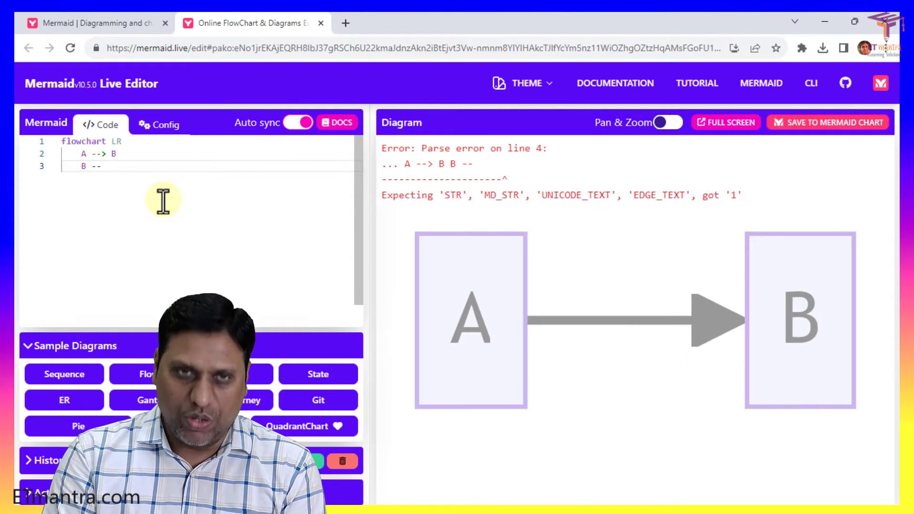
pyautogui.write('> D')
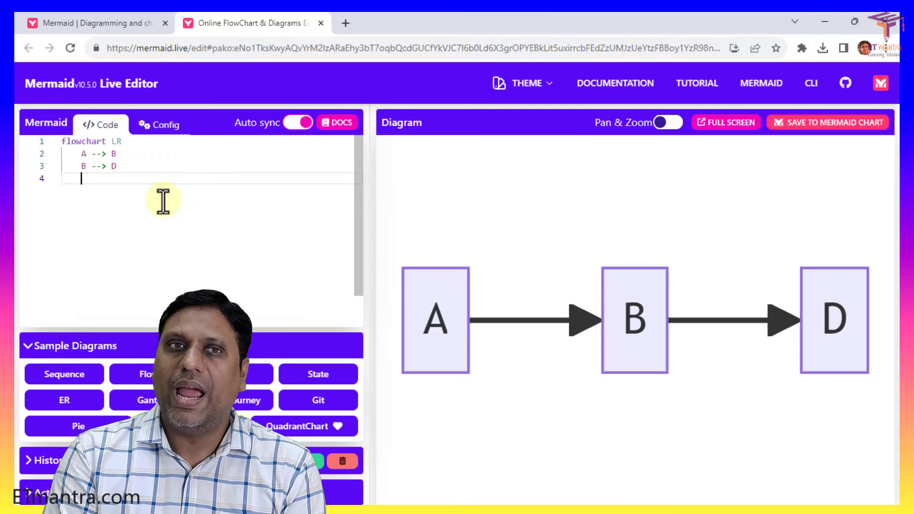
pyautogui.write('B')
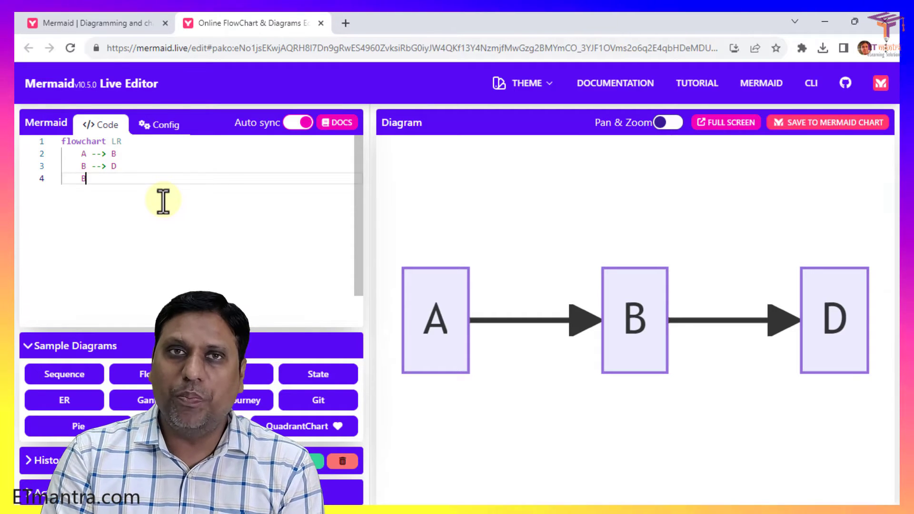
pyautogui.write('-->')
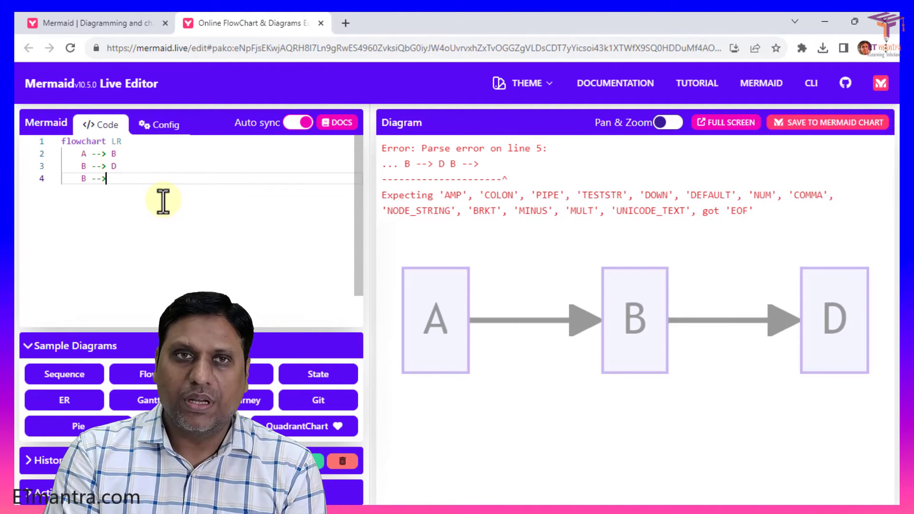
pyautogui.write('E')
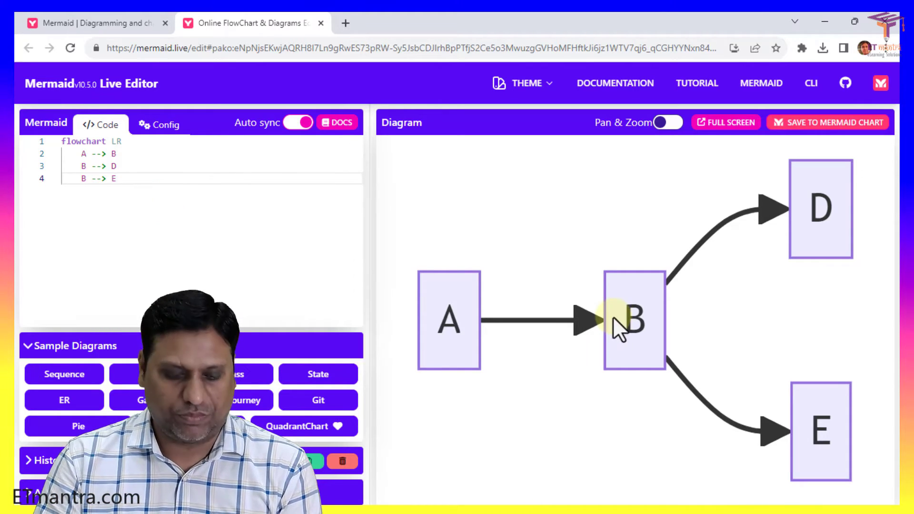
pyautogui.moveTo(633, 377)
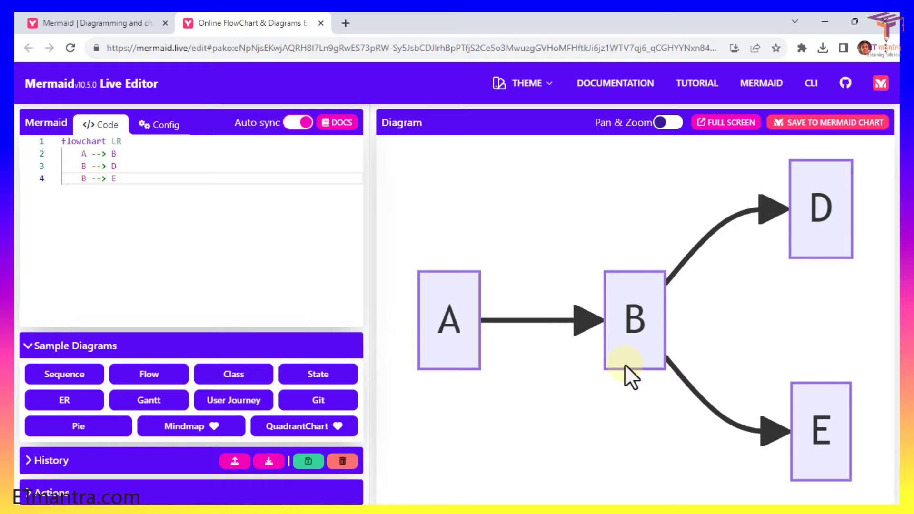
pyautogui.moveTo(612, 362)
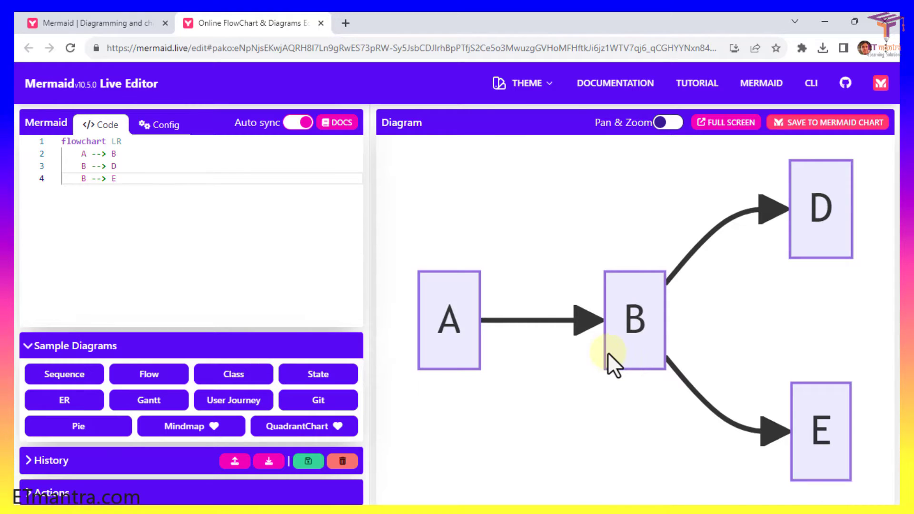
pyautogui.moveTo(668, 350)
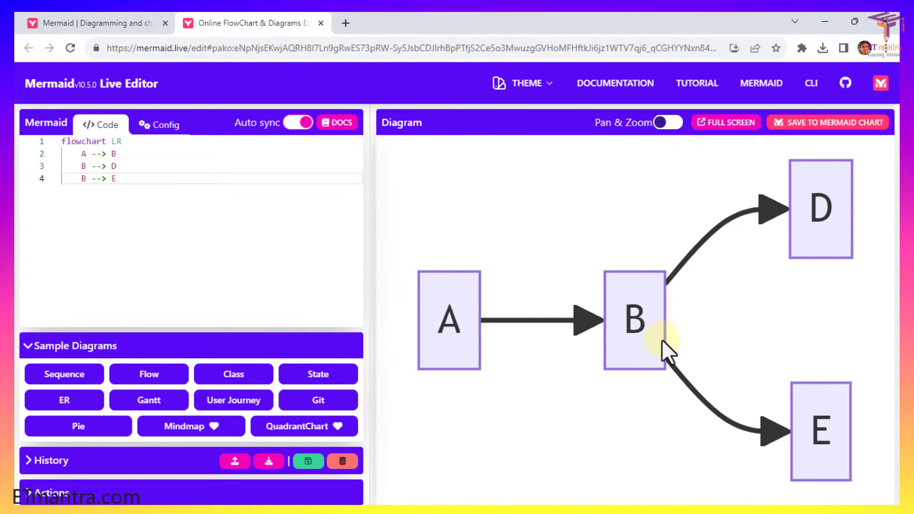
# Rewrite node B as B{If b>1} so it renders as a decision diamond
pyautogui.click(91, 166)
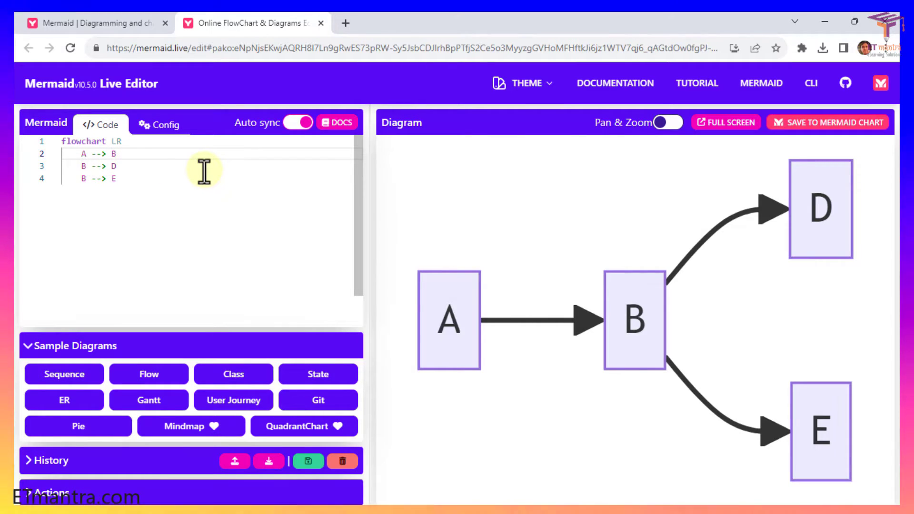
pyautogui.write('{}')
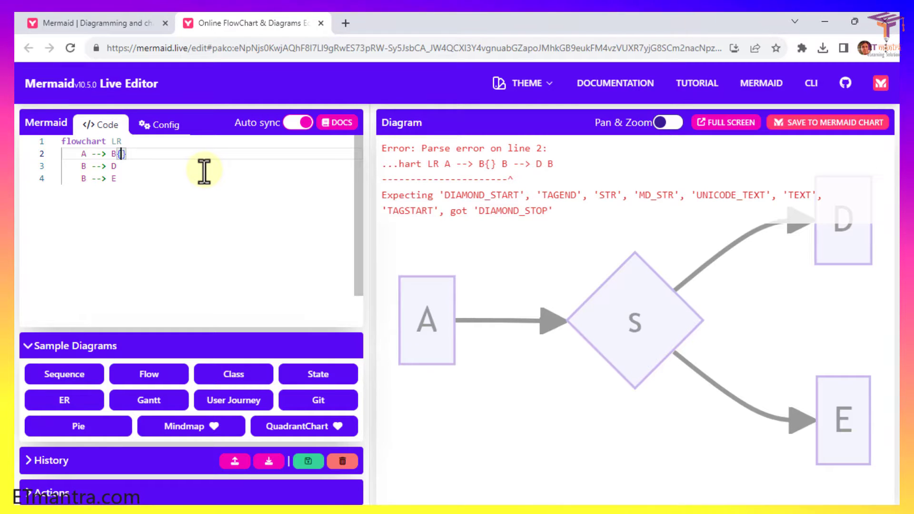
pyautogui.write('If')
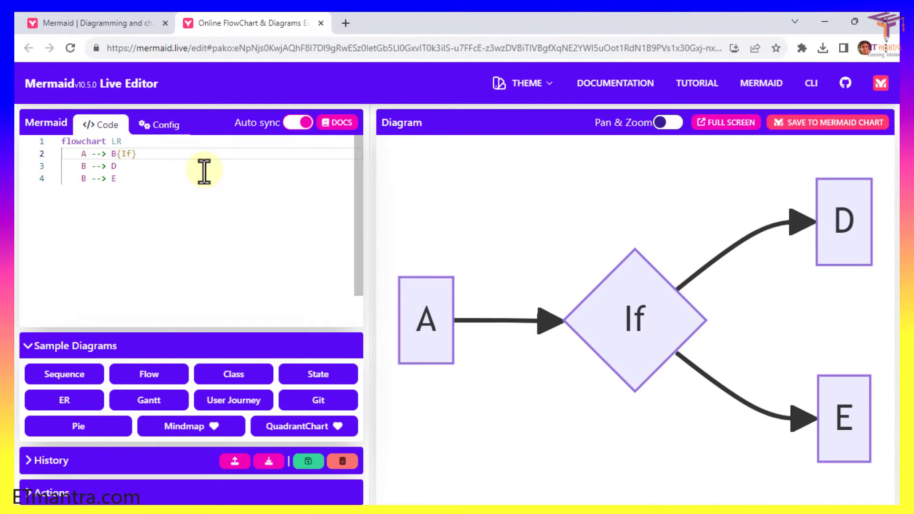
pyautogui.write('b')
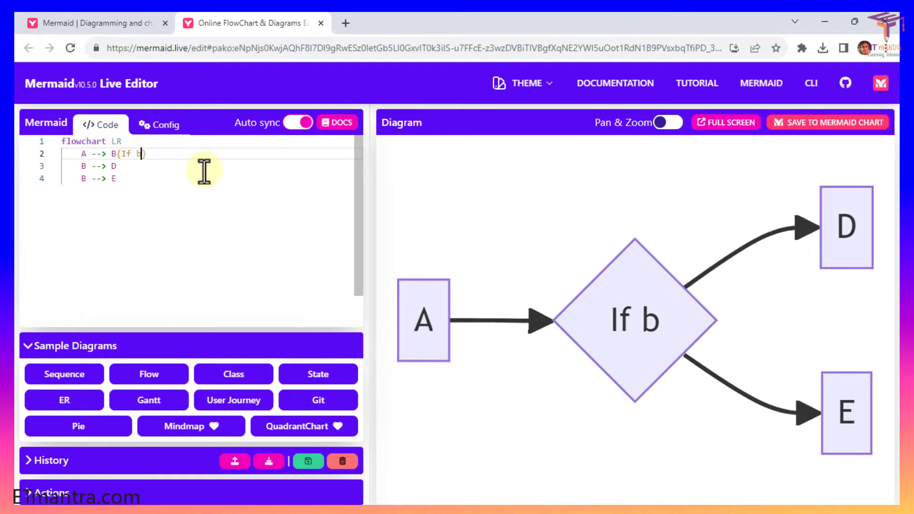
pyautogui.write('>1')
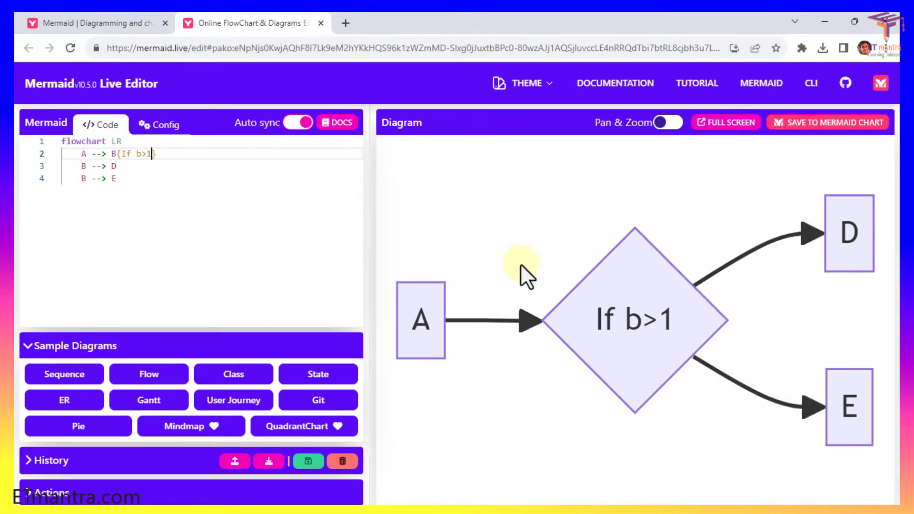
pyautogui.moveTo(134, 175)
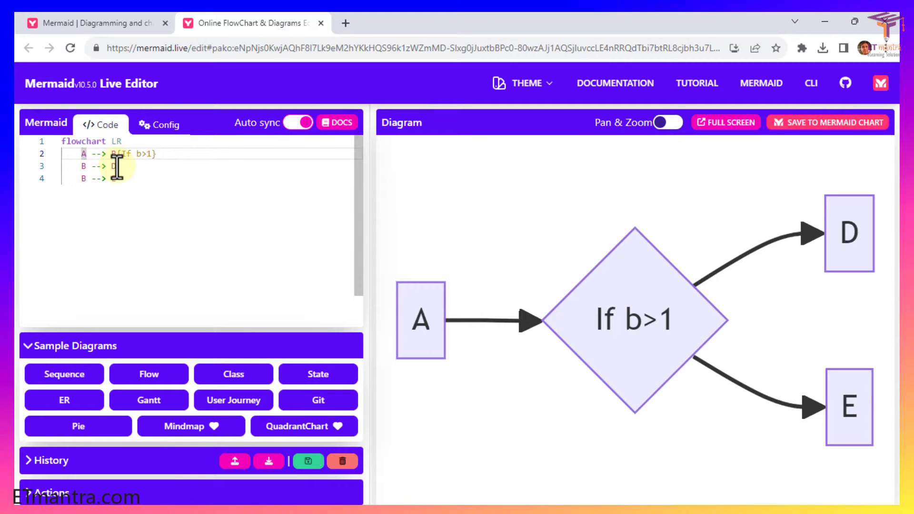
# Label node A as A[rectangle]
pyautogui.write('[]')
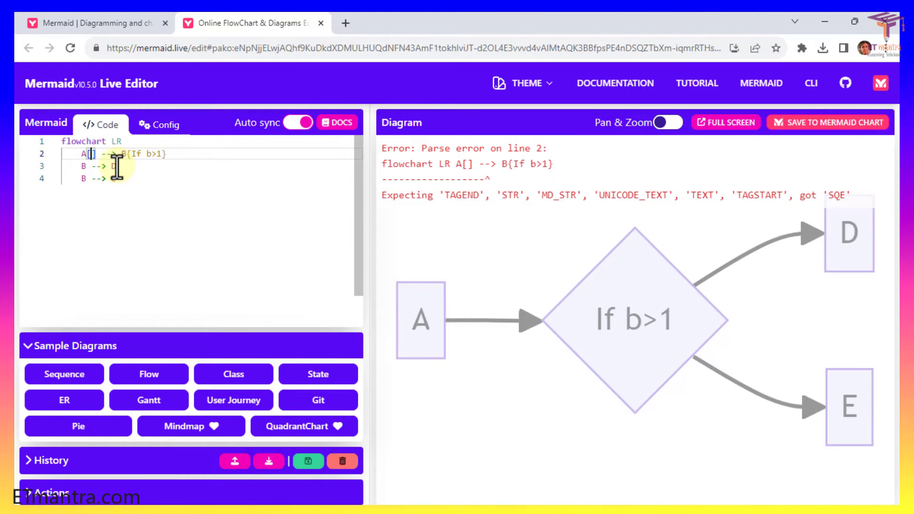
pyautogui.write('re')
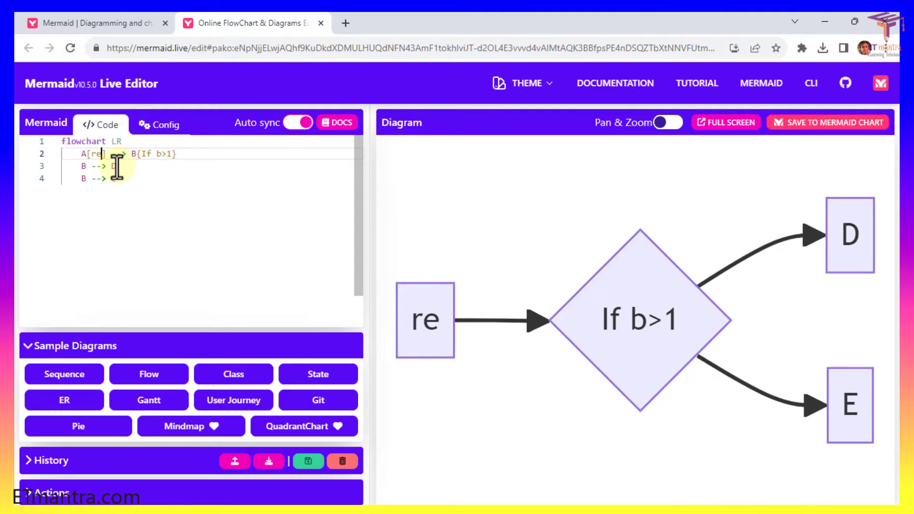
pyautogui.write('ctab')
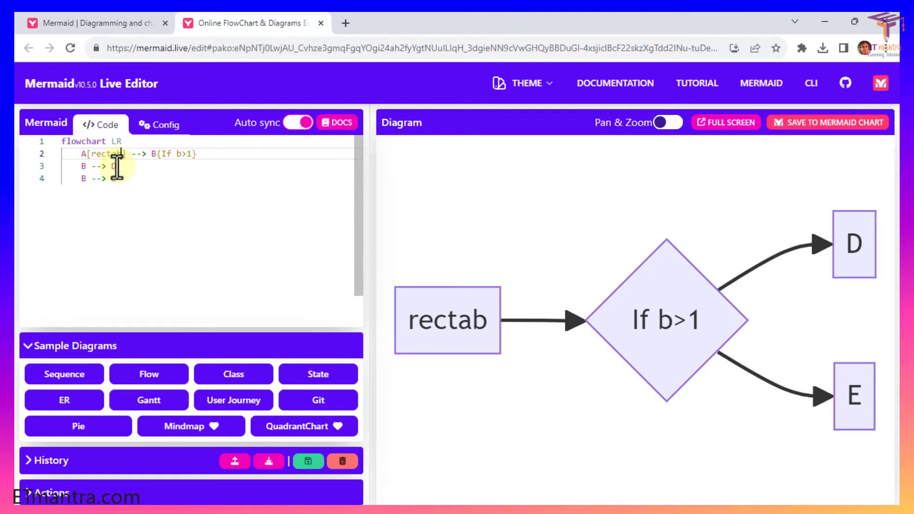
pyautogui.write('g')
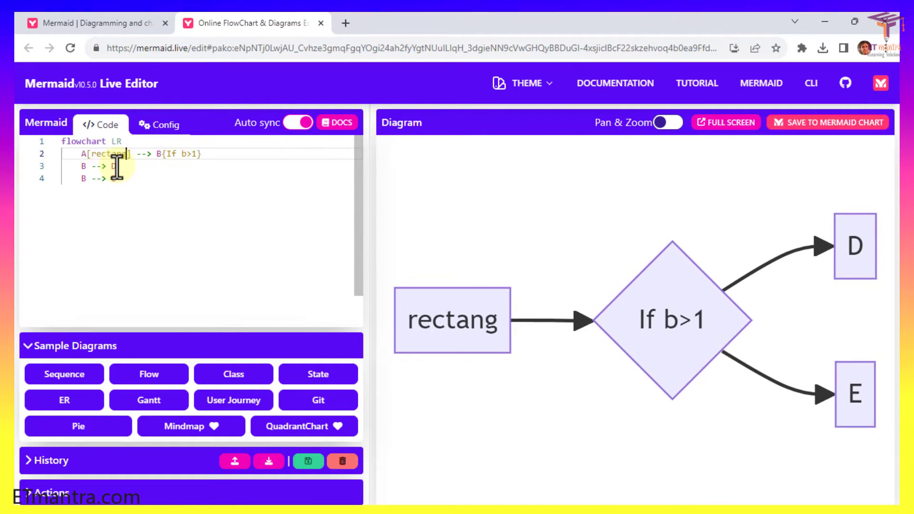
pyautogui.write('le')
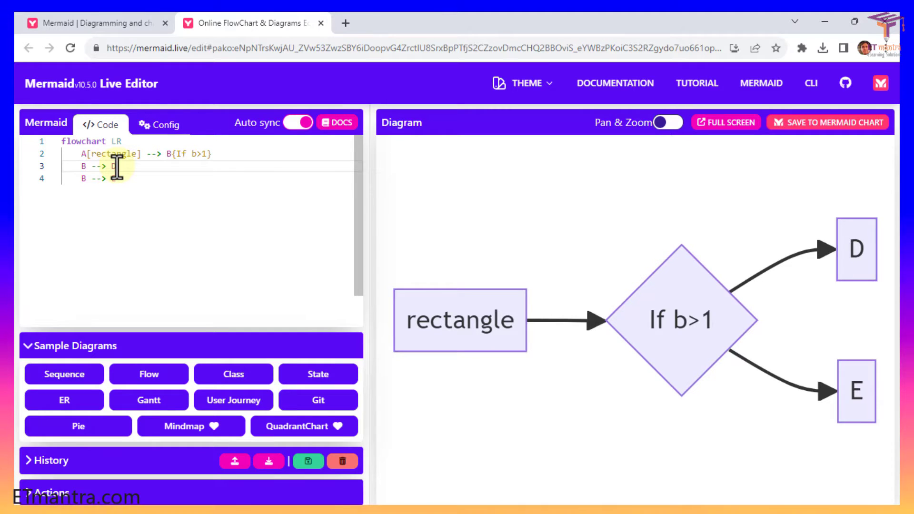
# Make D a rounded node D(rounded corners) and add a D --> E link
pyautogui.write('()')
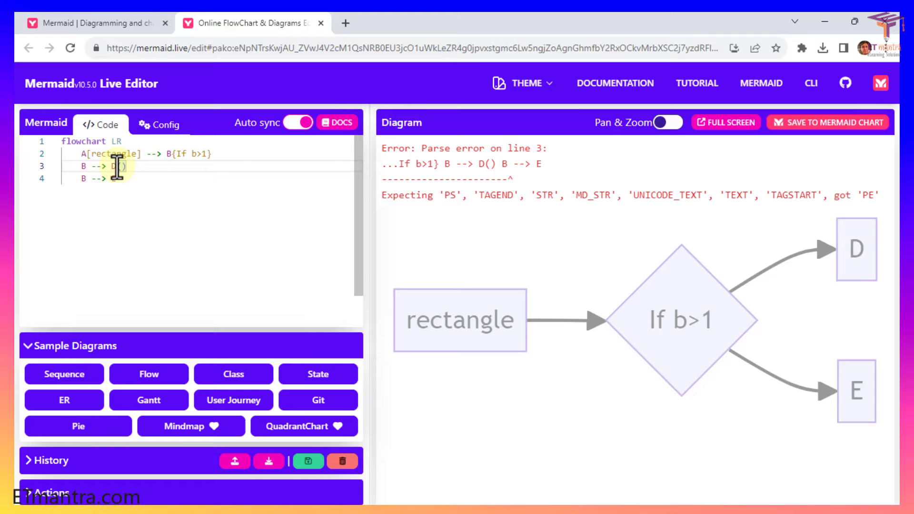
pyautogui.write('rounded cour')
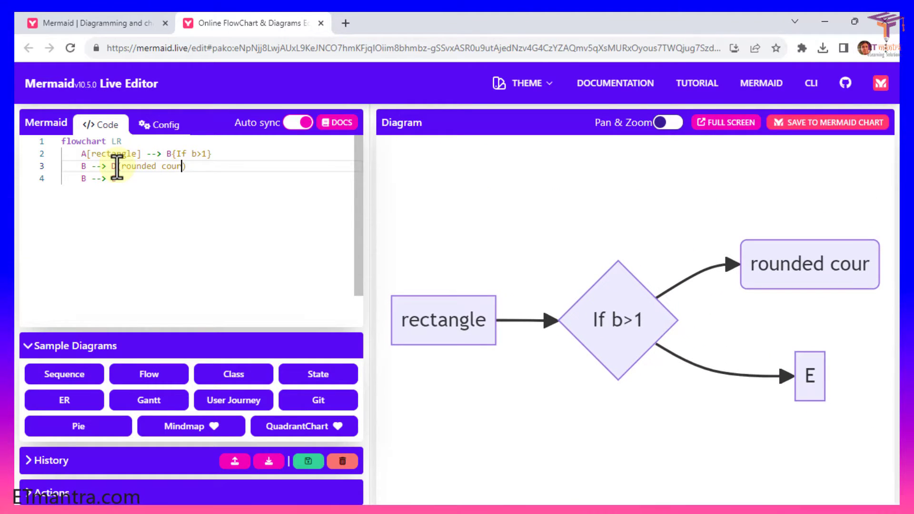
pyautogui.write('ners')
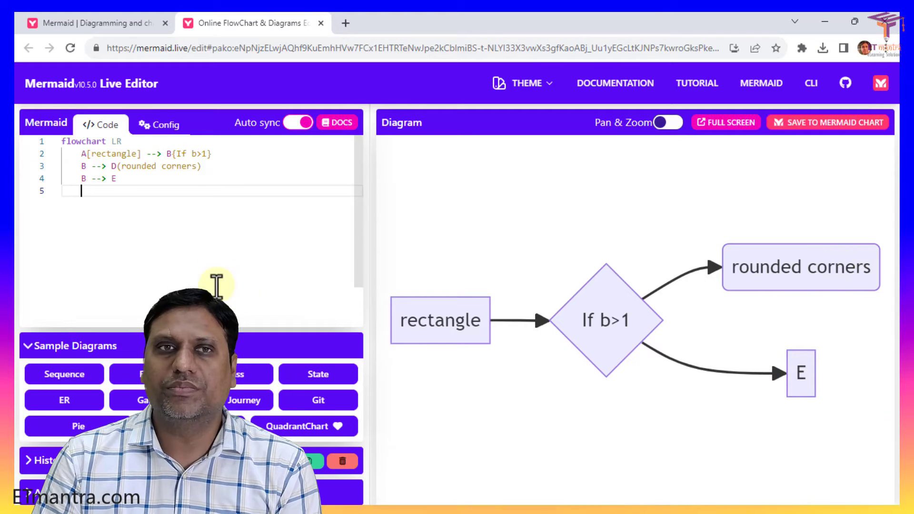
pyautogui.moveTo(170, 210)
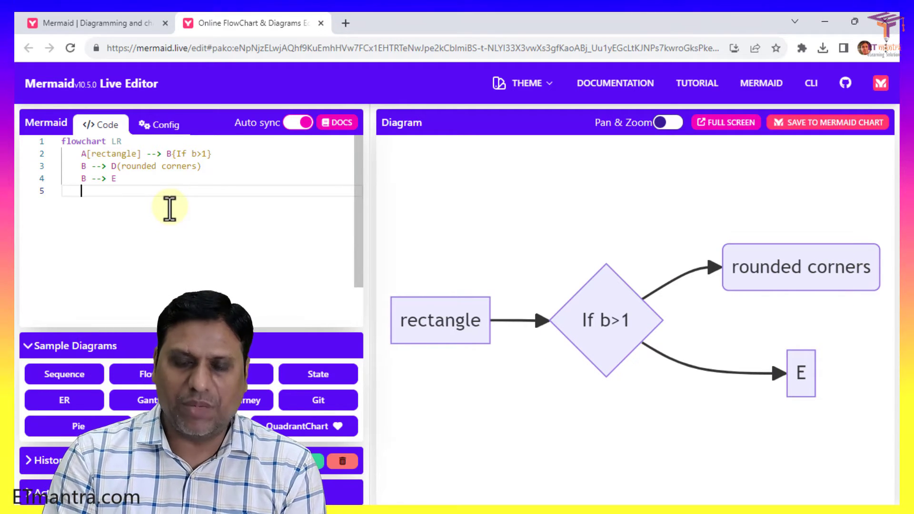
pyautogui.write('D -->')
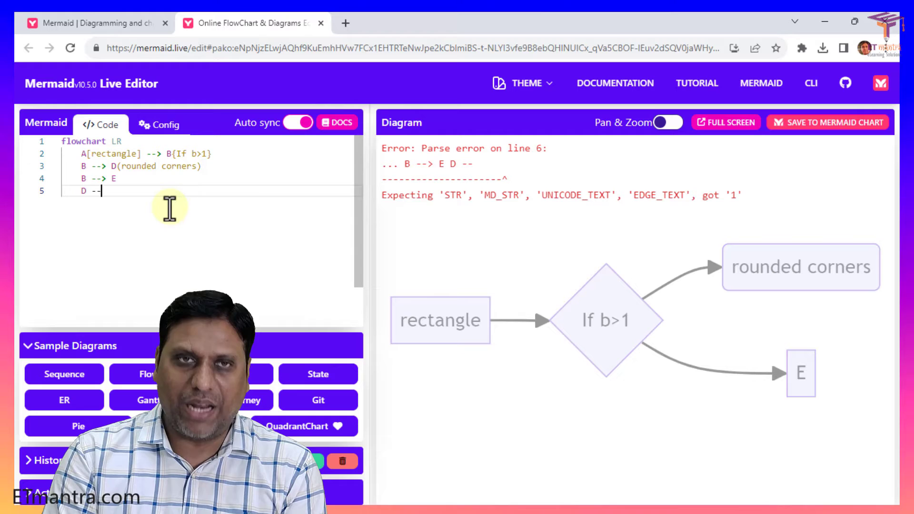
pyautogui.write('>')
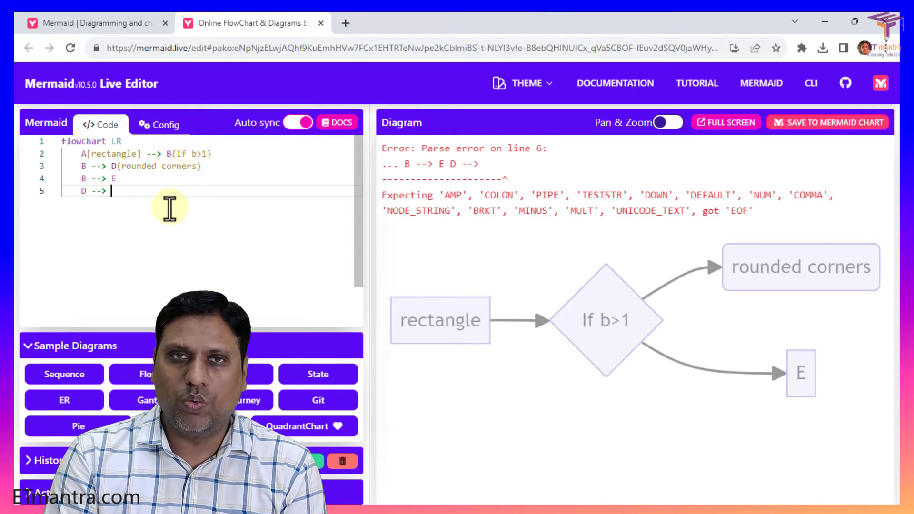
pyautogui.write('E')
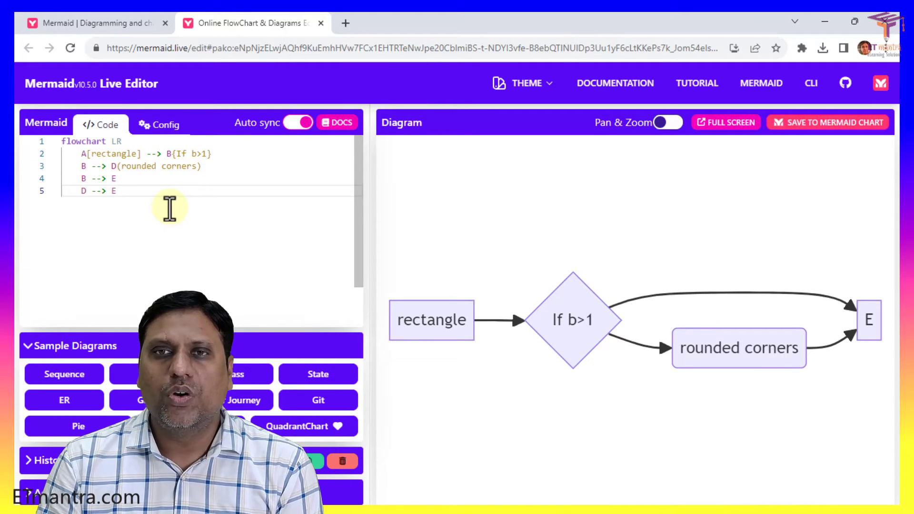
pyautogui.moveTo(542, 268)
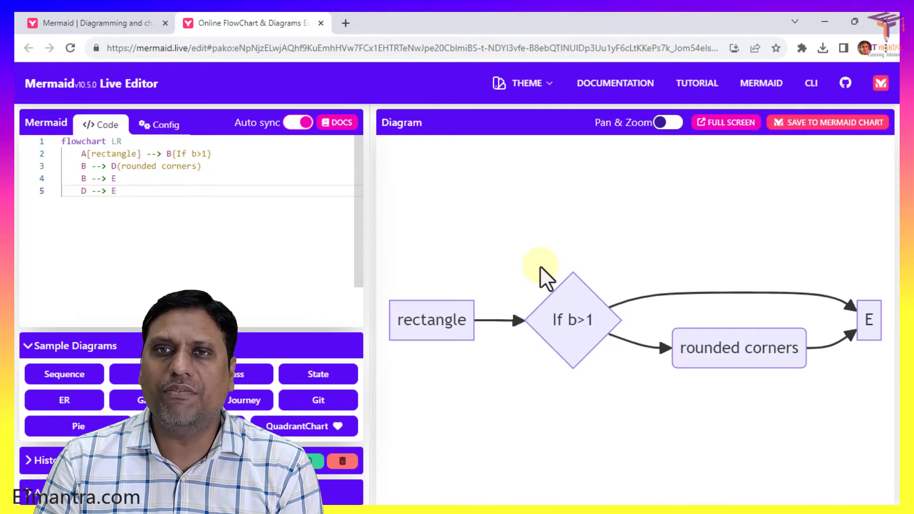
pyautogui.moveTo(612, 318)
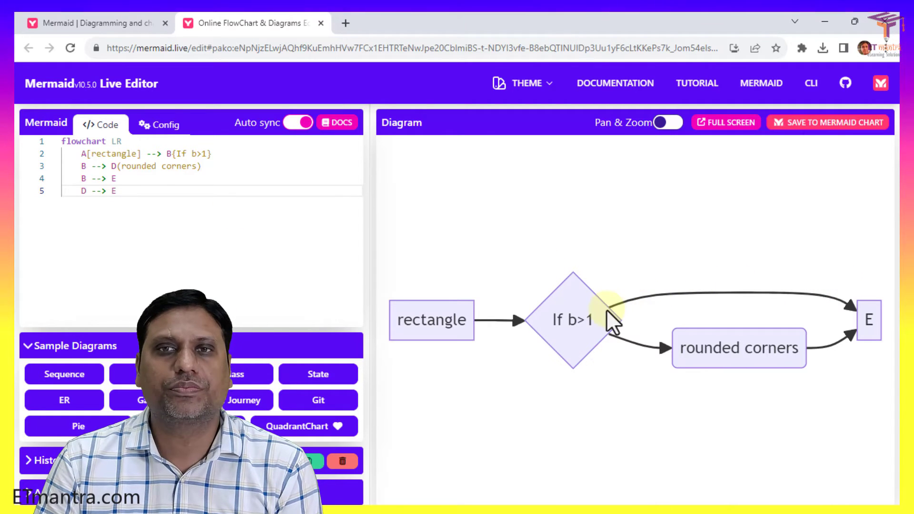
pyautogui.moveTo(710, 308)
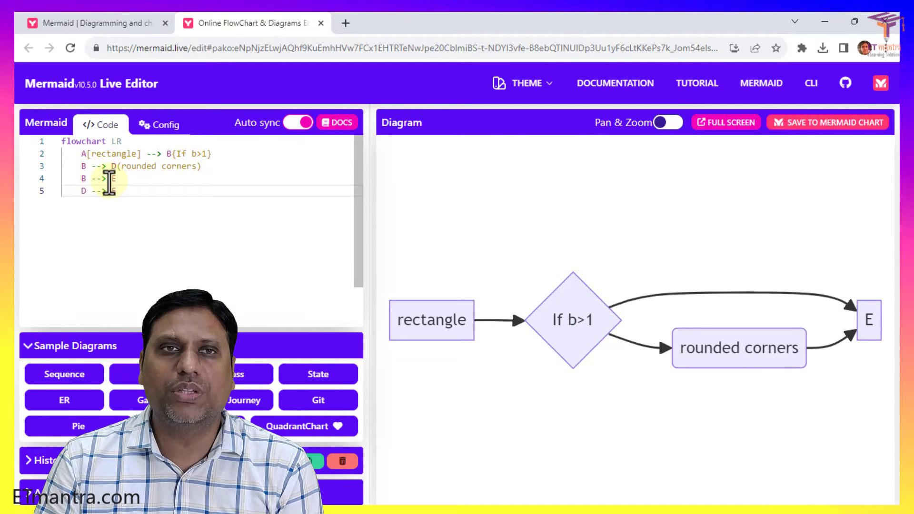
# Rewrite line 4 as B --> |name of arrow|E(Name)
pyautogui.write('E')
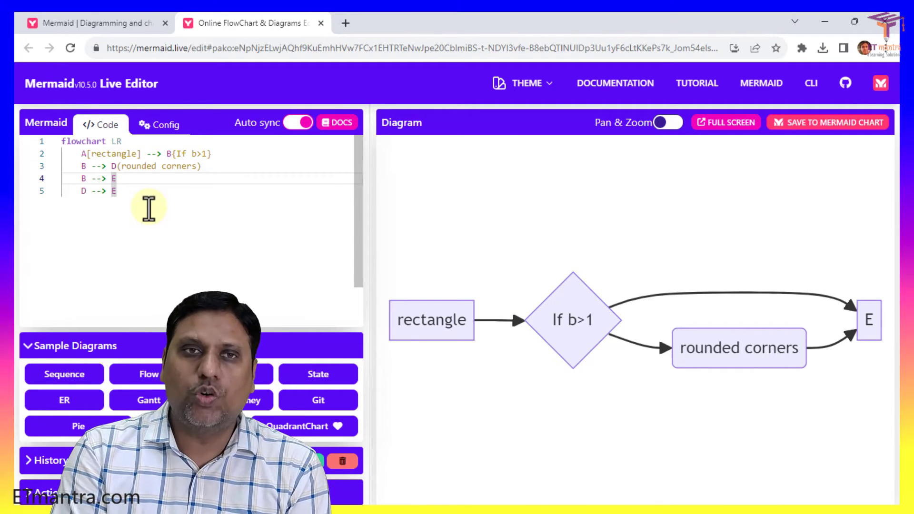
pyautogui.write('||')
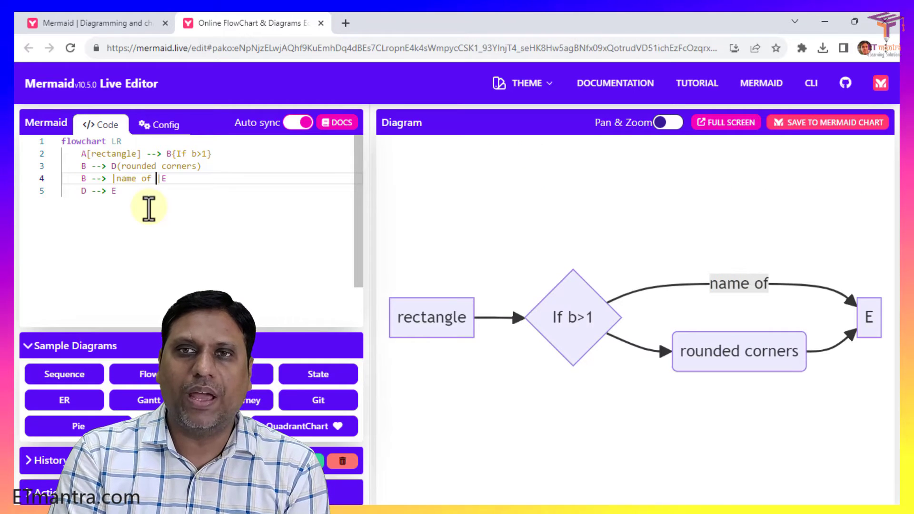
pyautogui.write('arrow')
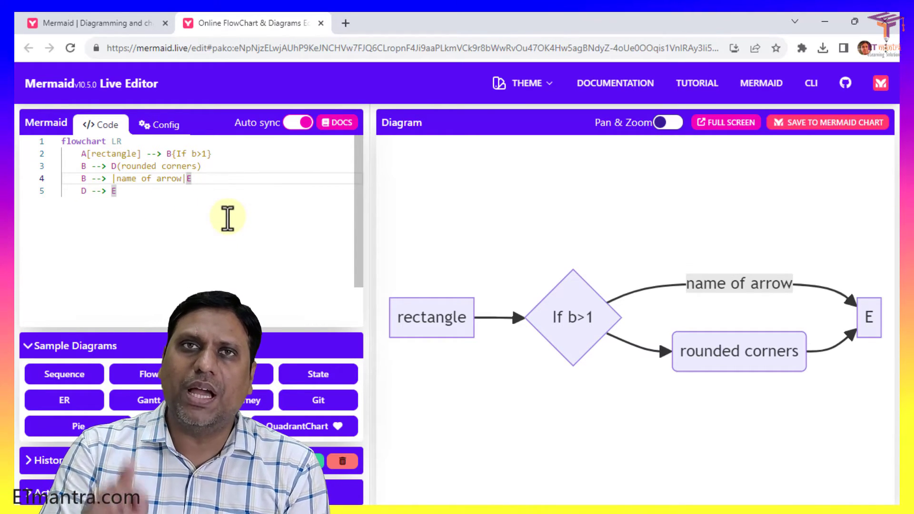
pyautogui.write('()')
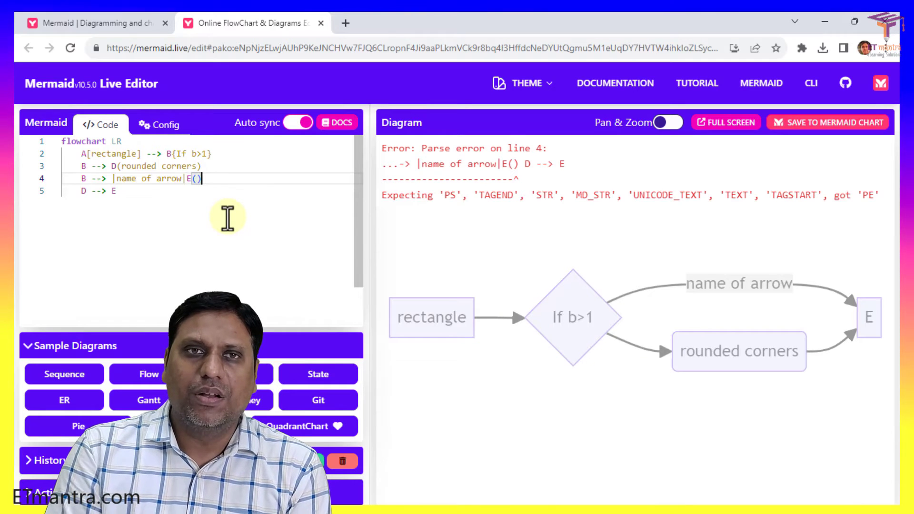
pyautogui.write('Name')
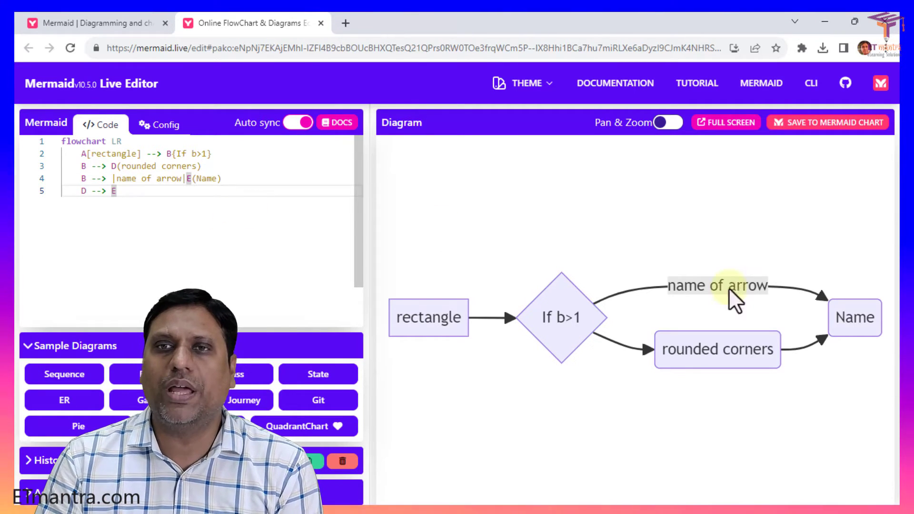
pyautogui.moveTo(195, 224)
pyautogui.write('E')
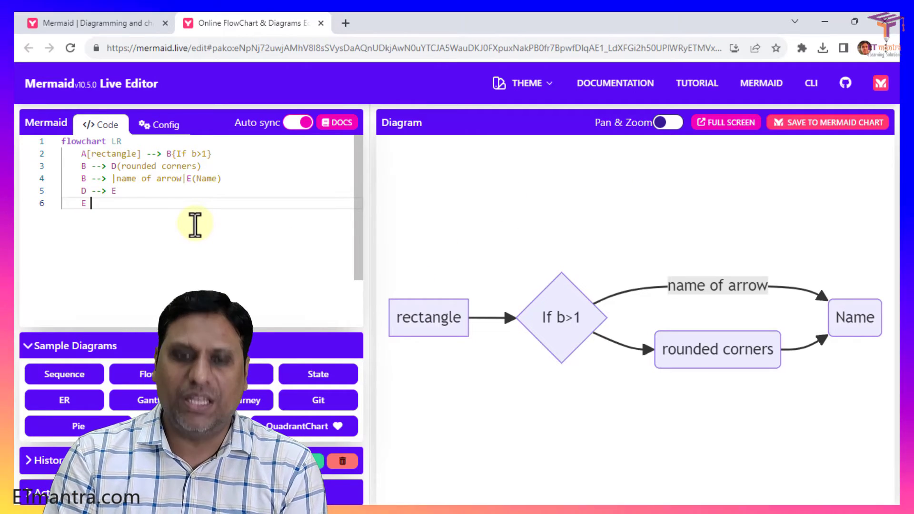
# Add the link E --> A on a new line
pyautogui.write('--> A')
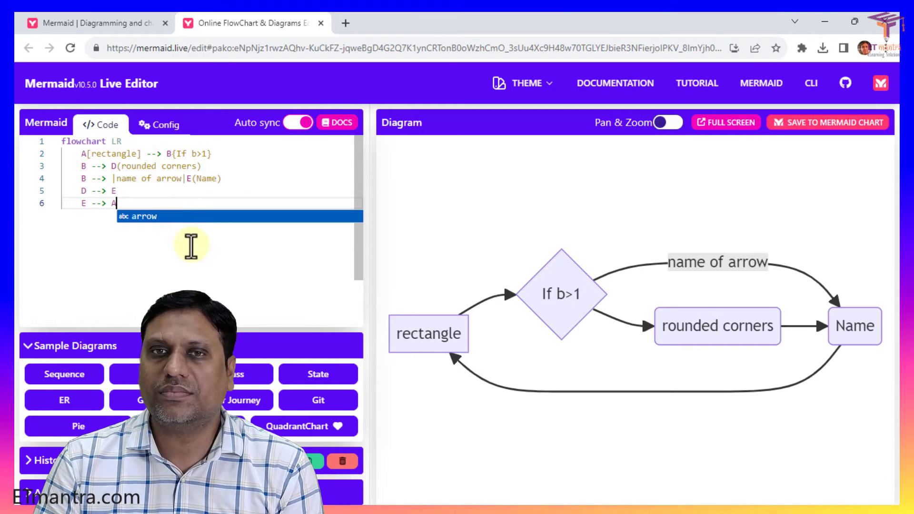
pyautogui.moveTo(417, 294)
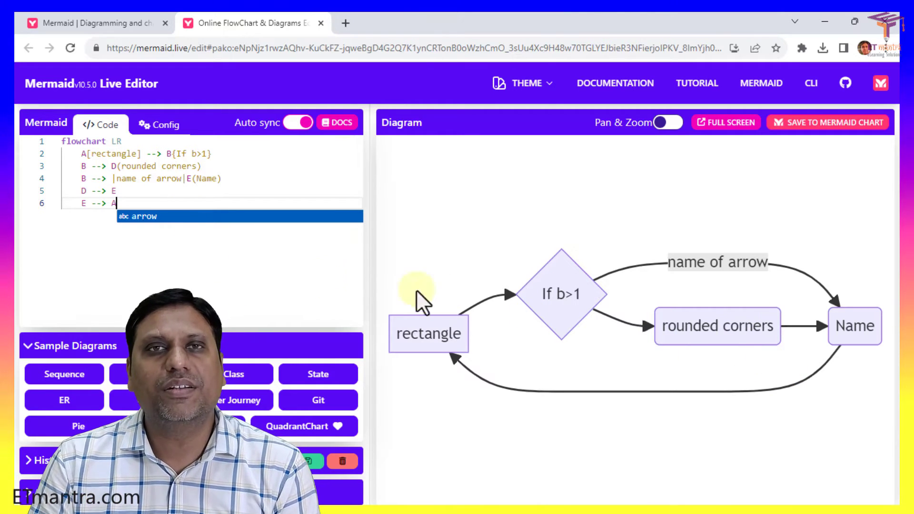
pyautogui.moveTo(166, 286)
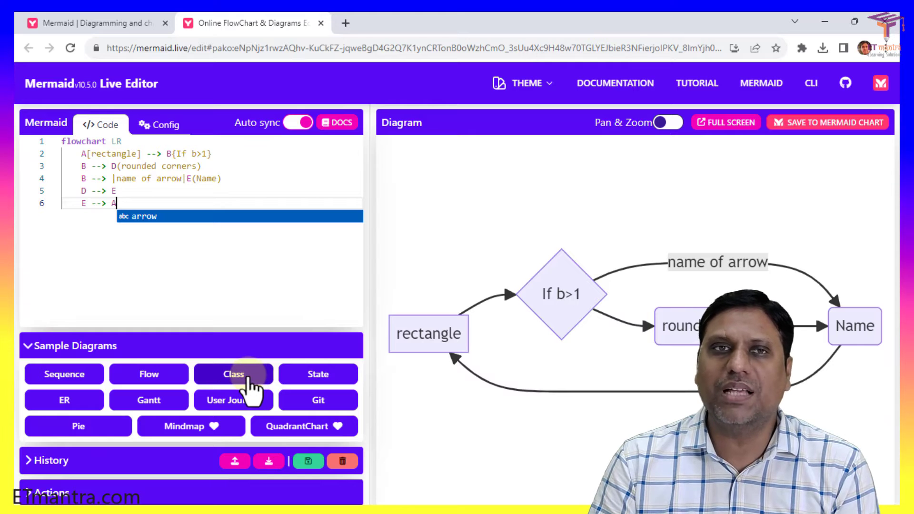
# Load the Class sample (Animal, Duck, Fish, Zebra), then bring back the Christmas Flow sample
pyautogui.click(234, 373)
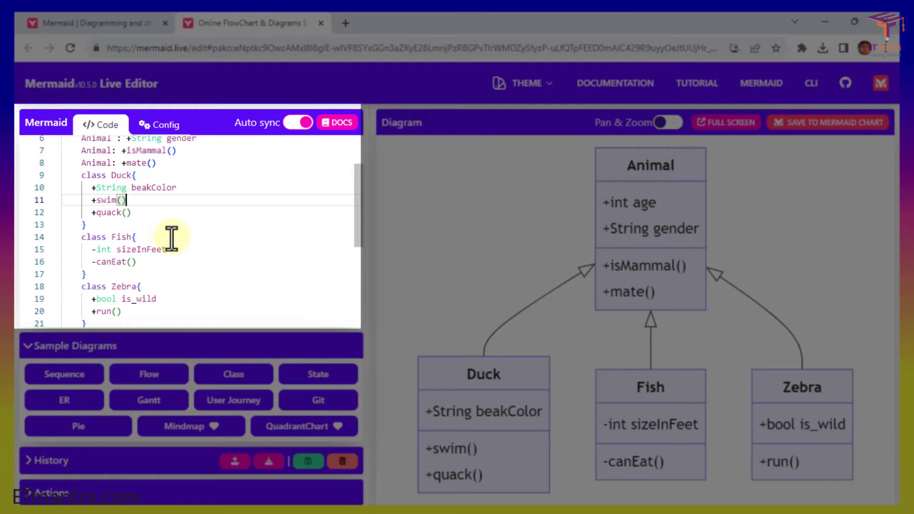
pyautogui.scroll(-3)
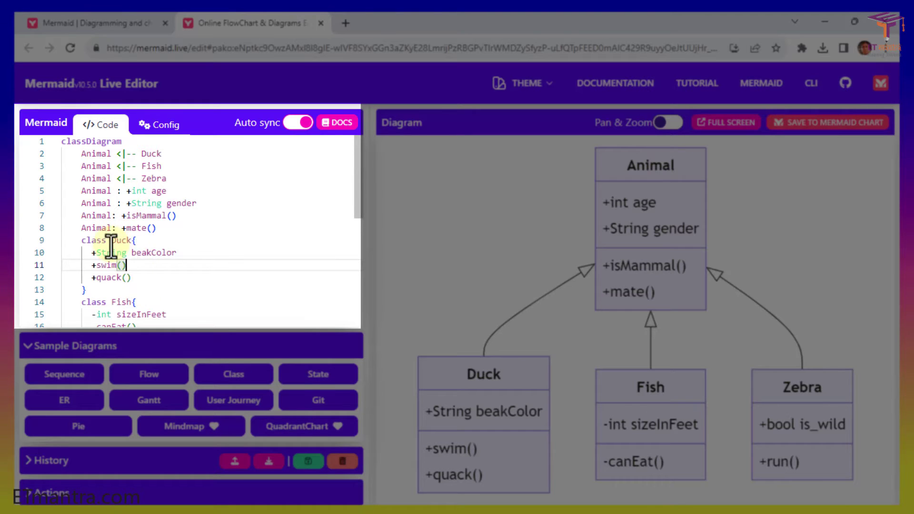
pyautogui.scroll(-3)
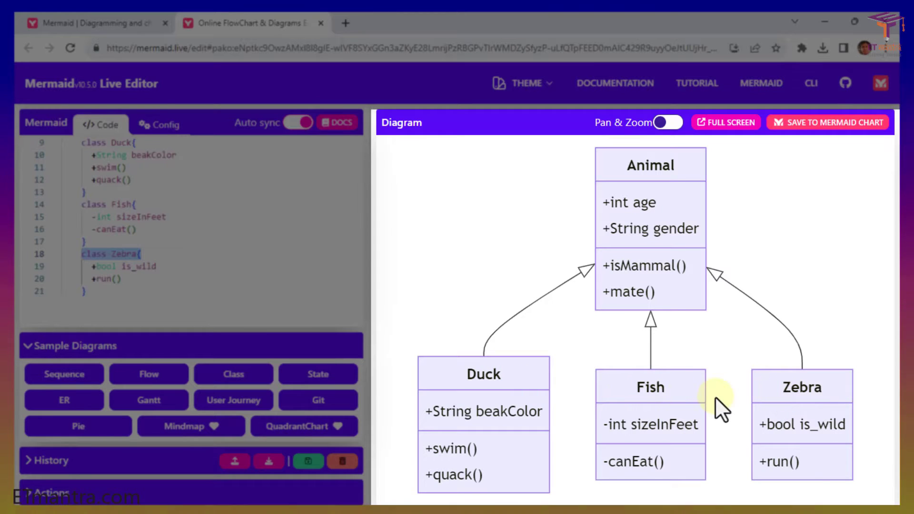
pyautogui.moveTo(659, 187)
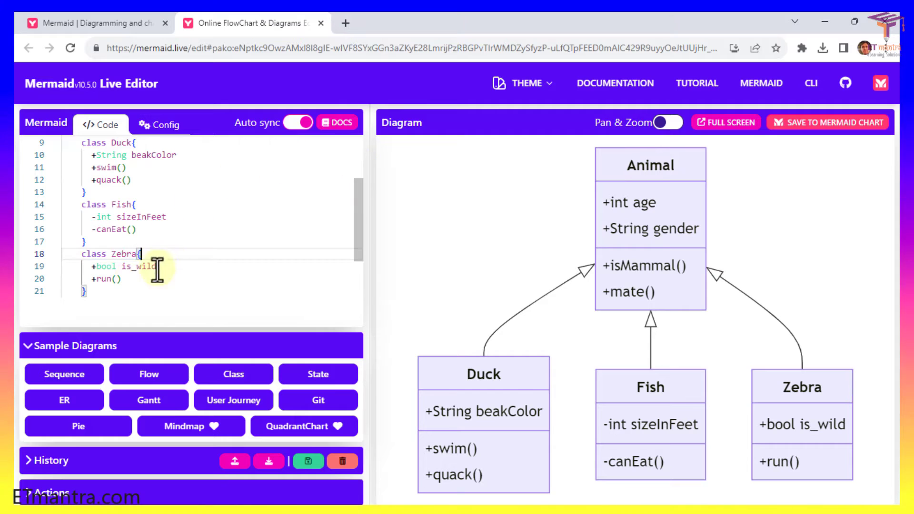
pyautogui.scroll(3)
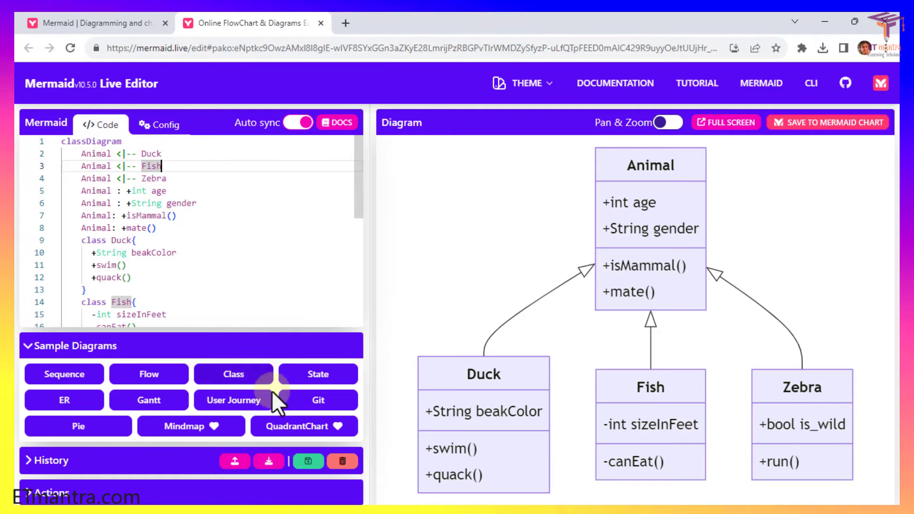
pyautogui.click(65, 400)
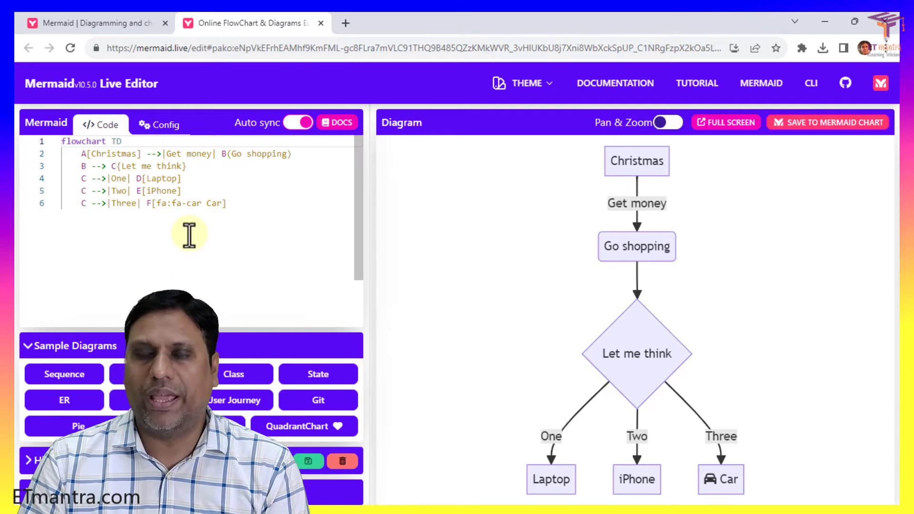
pyautogui.moveTo(629, 245)
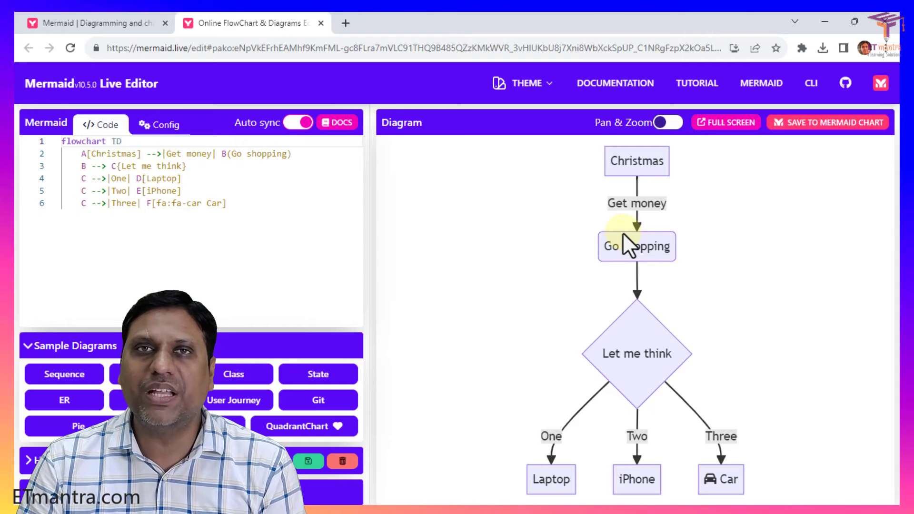
pyautogui.moveTo(551, 245)
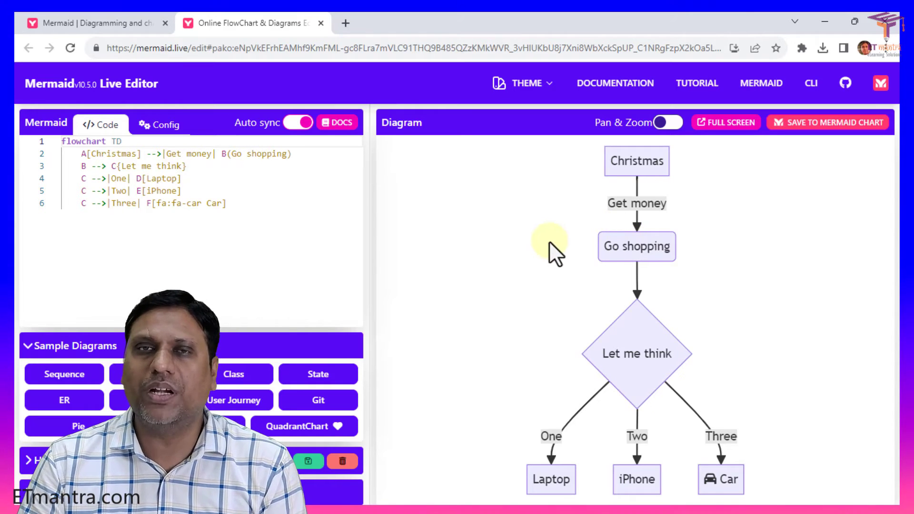
pyautogui.moveTo(467, 260)
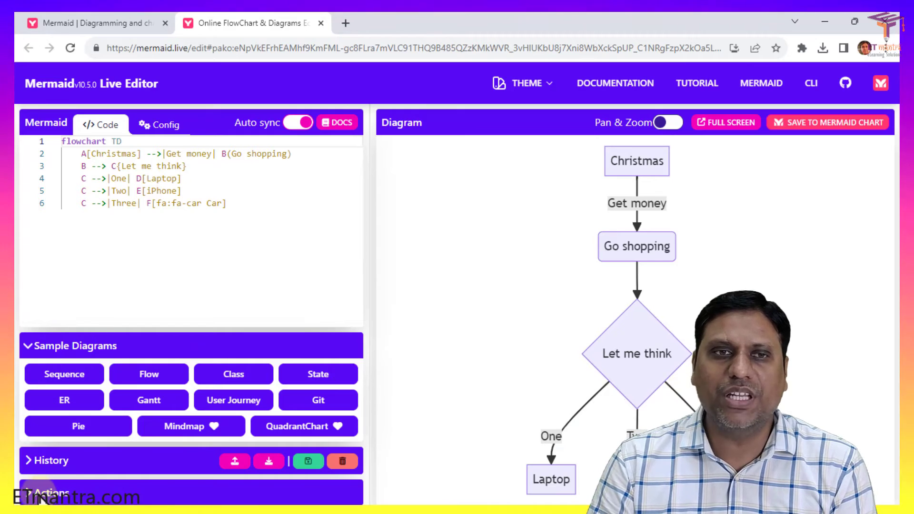
# Download the Christmas flowchart as a PNG with size set back to Auto
pyautogui.scroll(-3)
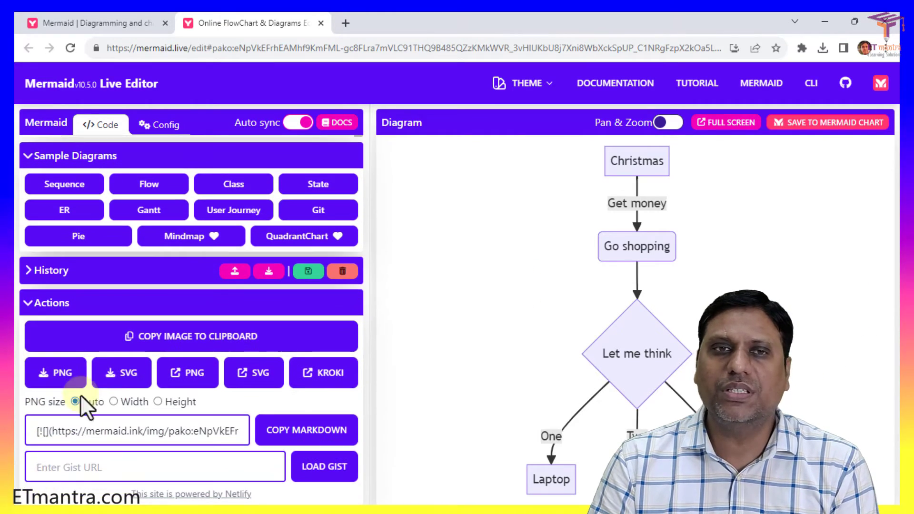
pyautogui.moveTo(324, 374)
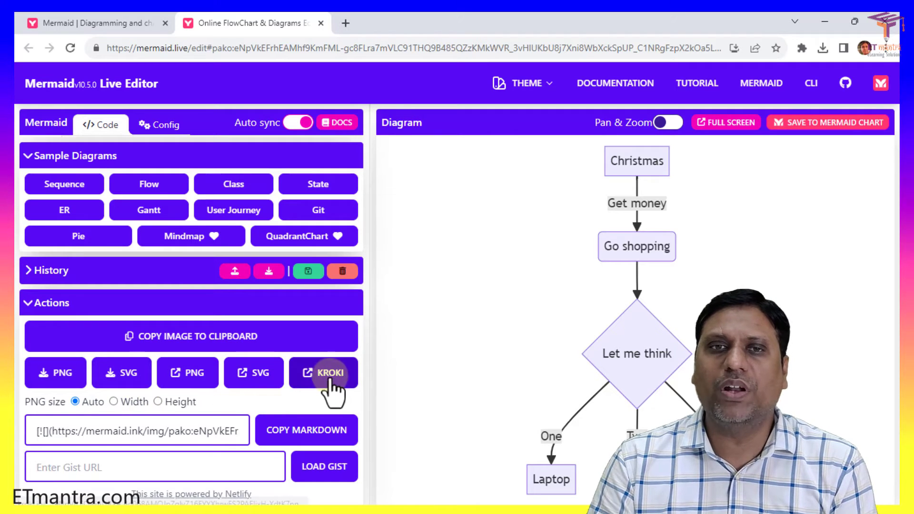
pyautogui.moveTo(55, 372)
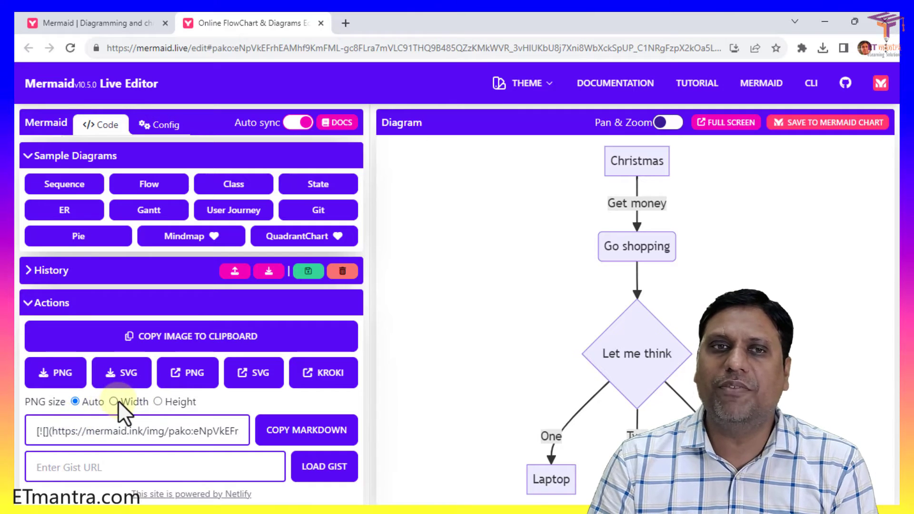
pyautogui.click(116, 401)
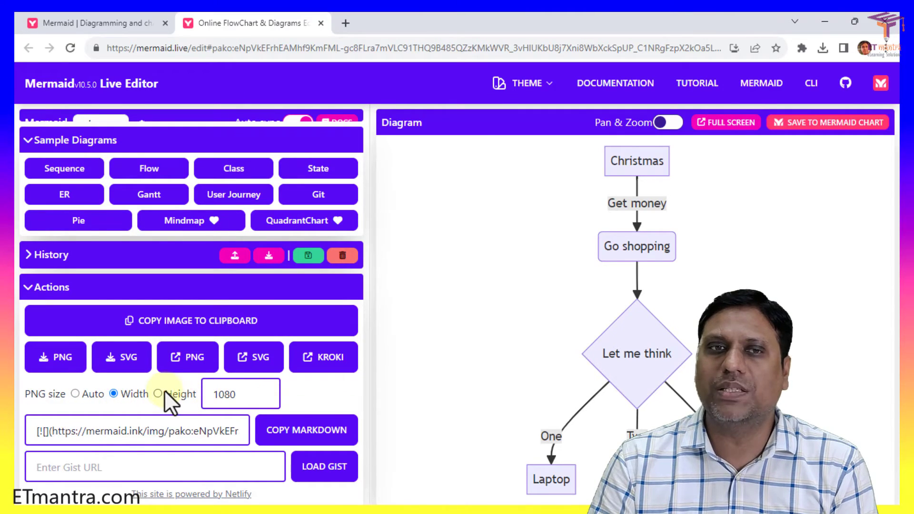
pyautogui.click(159, 394)
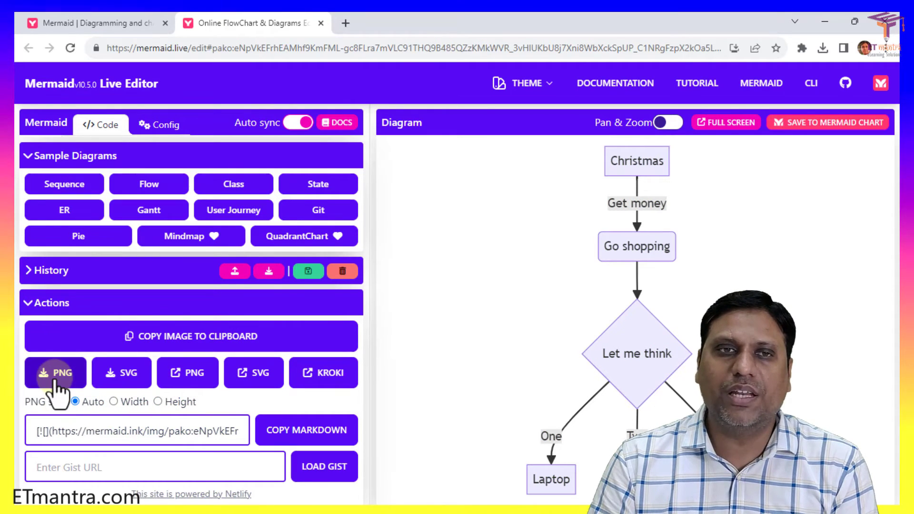
pyautogui.click(56, 372)
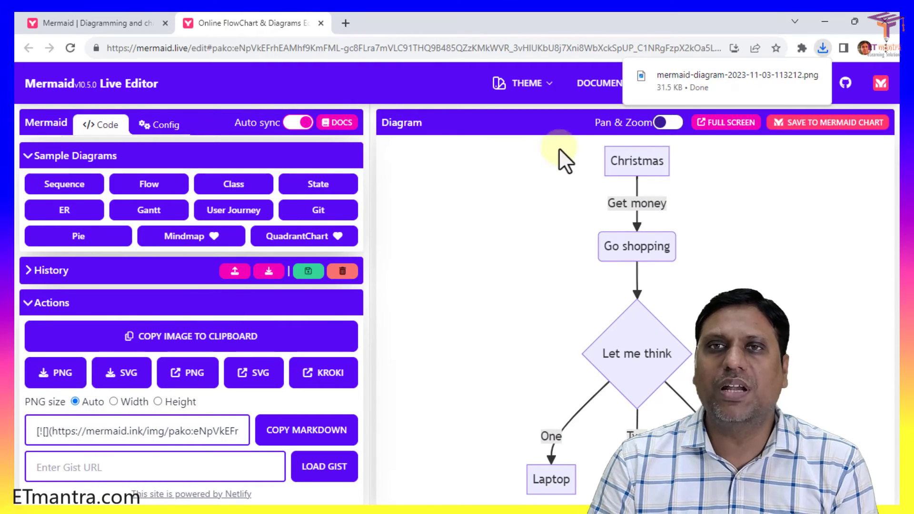
pyautogui.moveTo(714, 81)
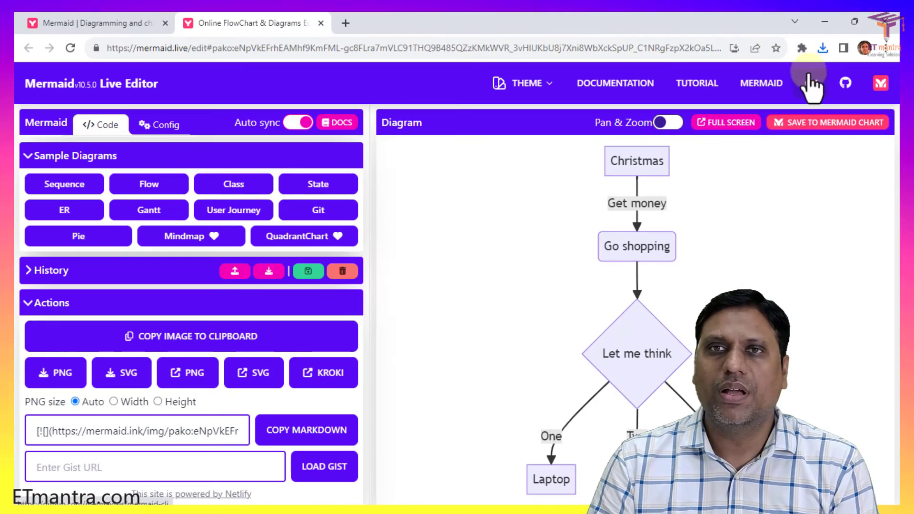
pyautogui.click(823, 47)
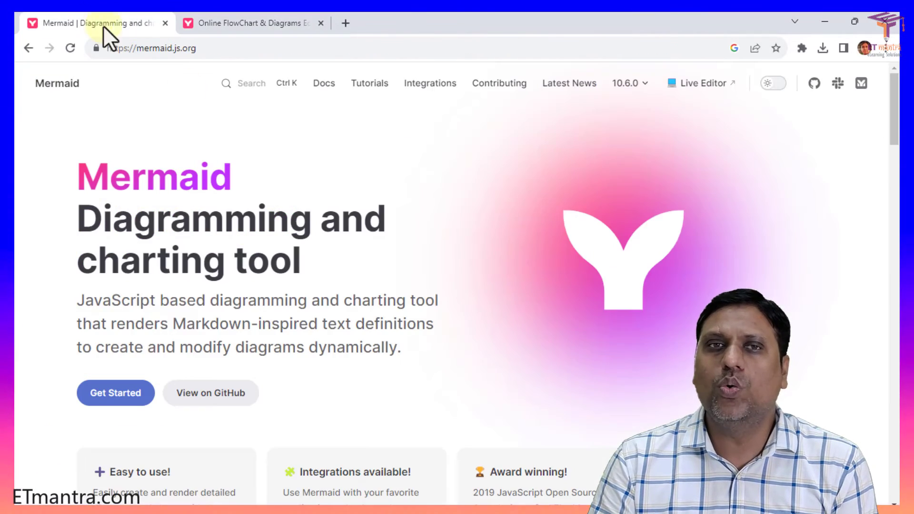
pyautogui.moveTo(461, 274)
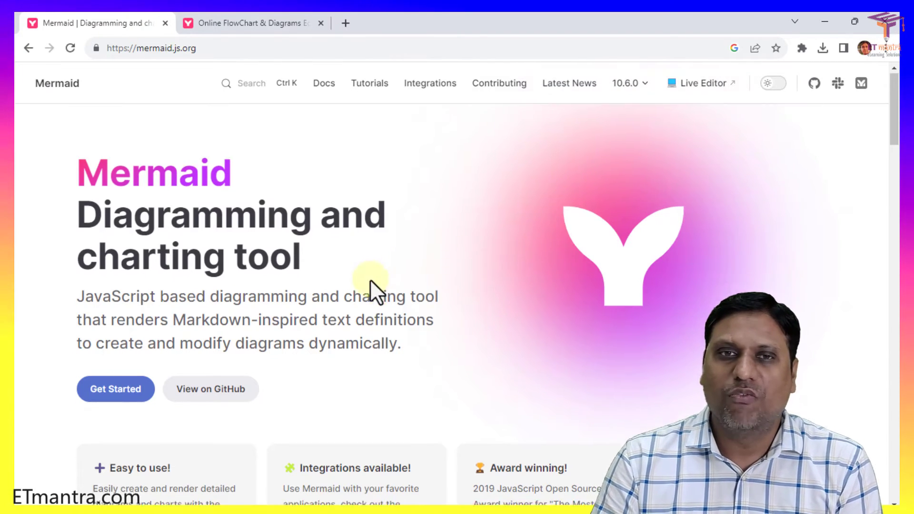
# Scroll the Mermaid home page down to the feature cards, including Integrations available
pyautogui.scroll(-3)
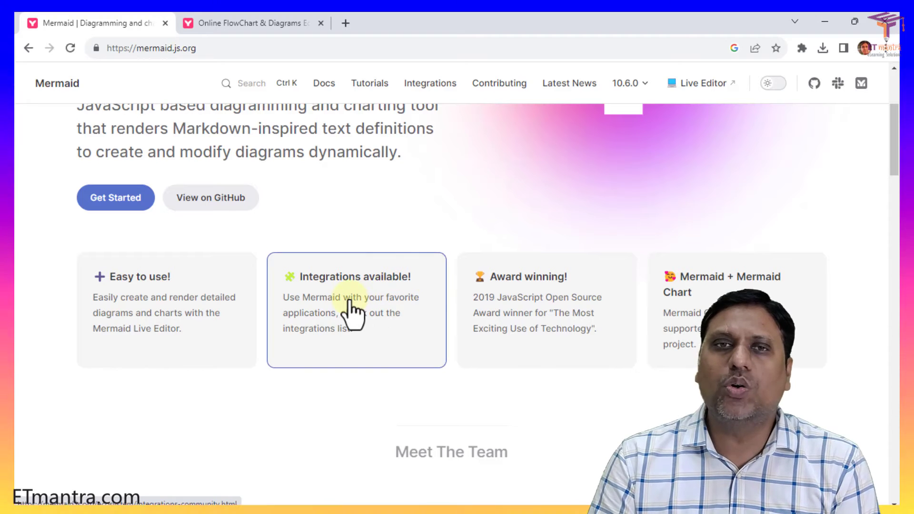
# Open Integrations and review productivity tools like GitLab, Notion, Obsidian, Atlassian and Redmine, down to CRM/ERP
pyautogui.click(347, 312)
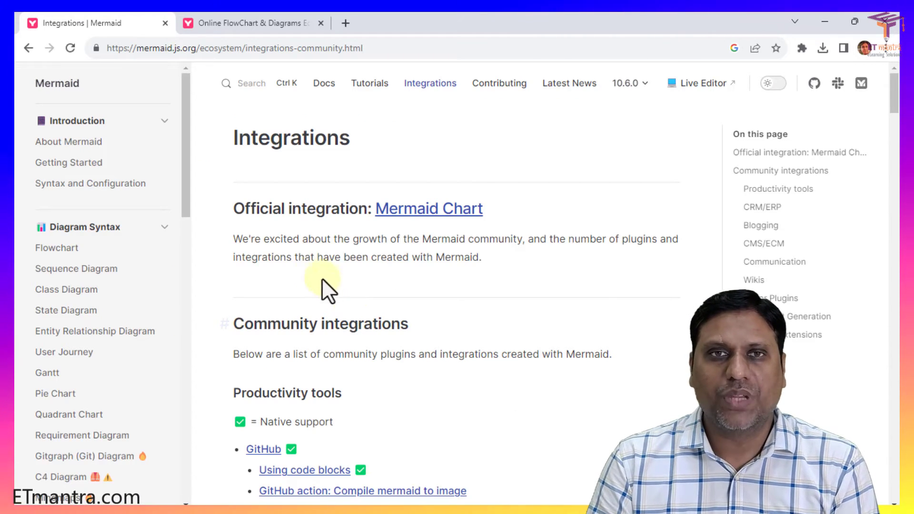
pyautogui.scroll(-3)
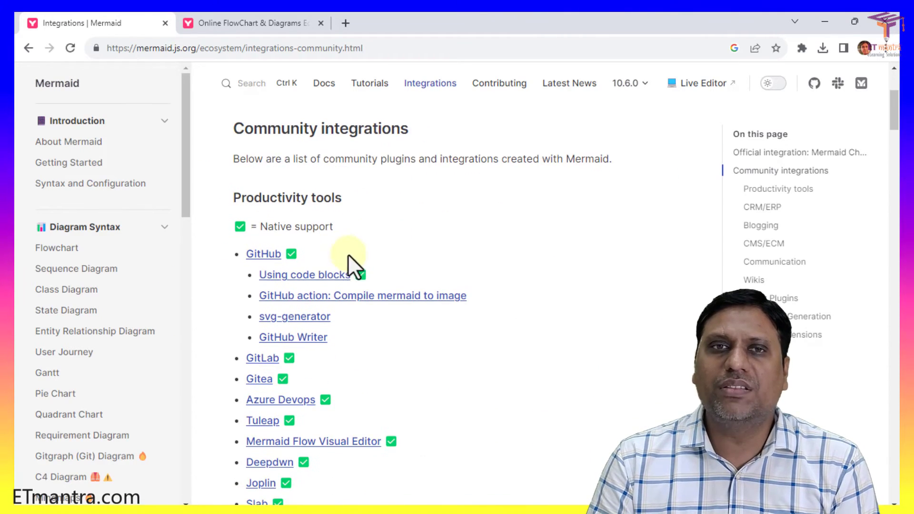
pyautogui.scroll(-3)
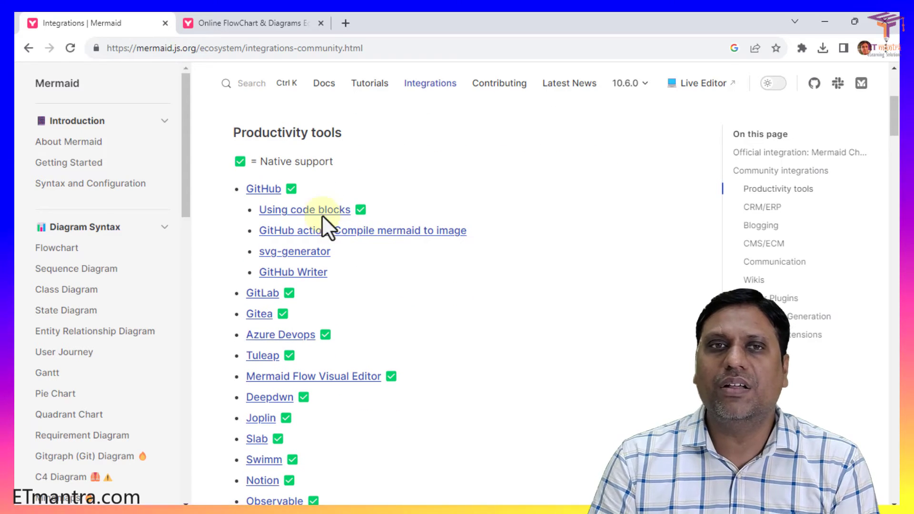
pyautogui.scroll(-3)
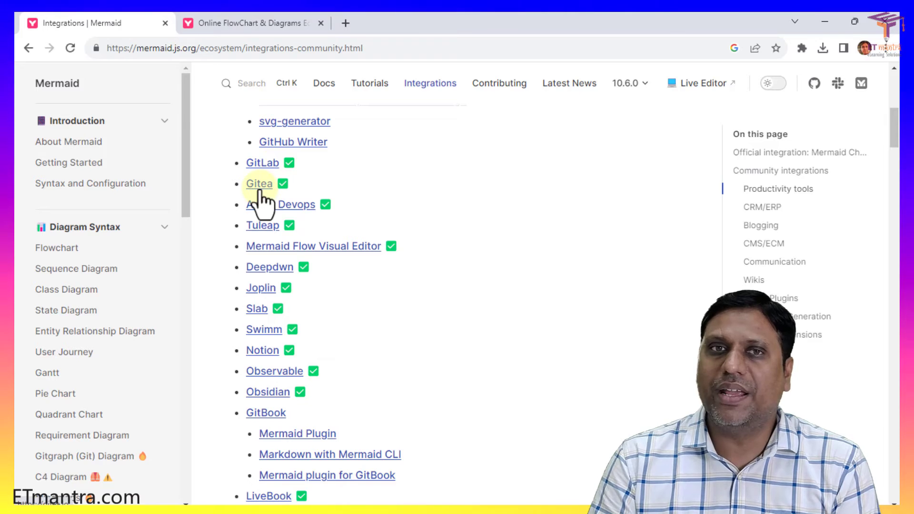
pyautogui.moveTo(262, 239)
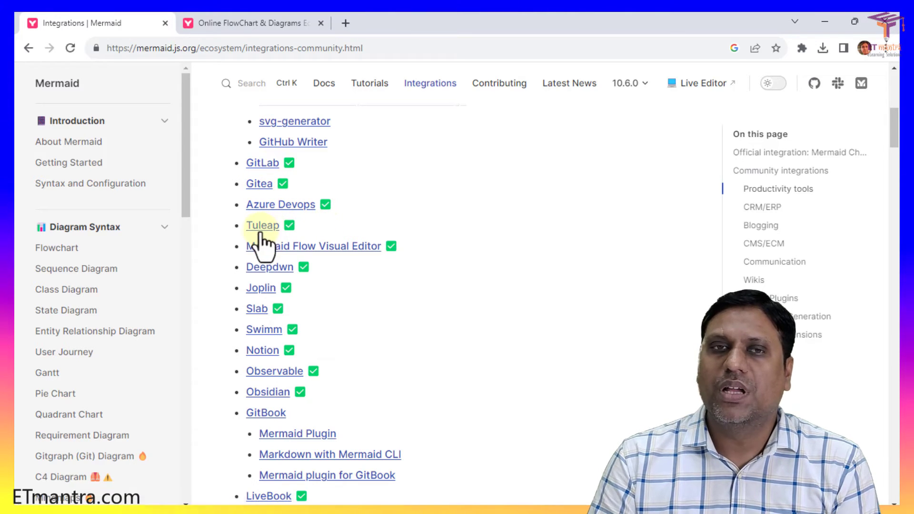
pyautogui.moveTo(380, 265)
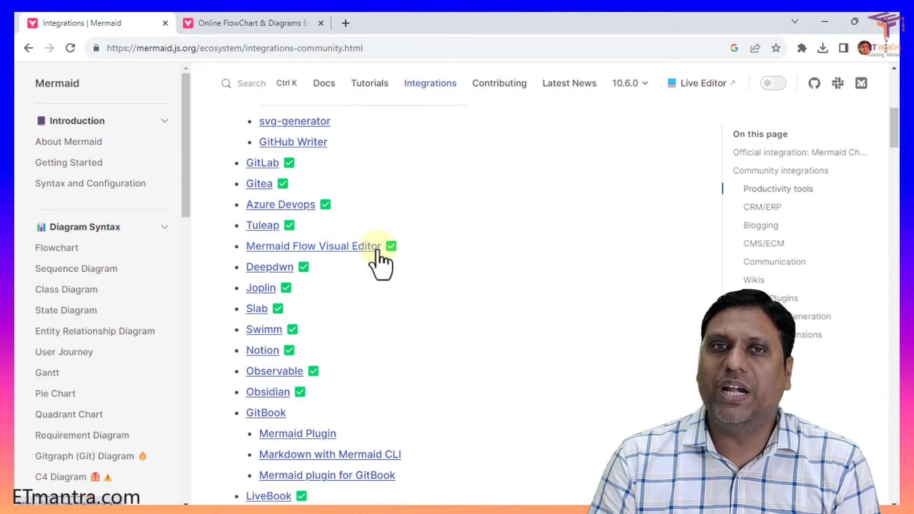
pyautogui.scroll(-3)
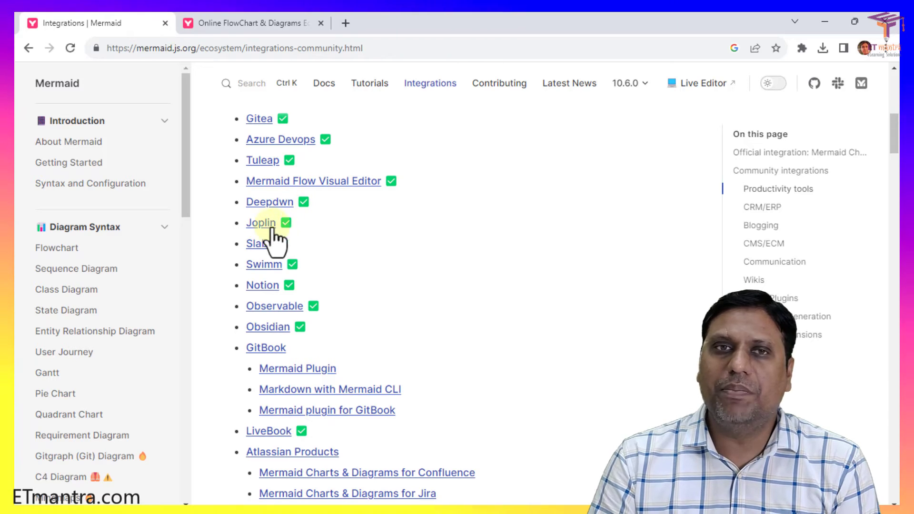
pyautogui.scroll(-3)
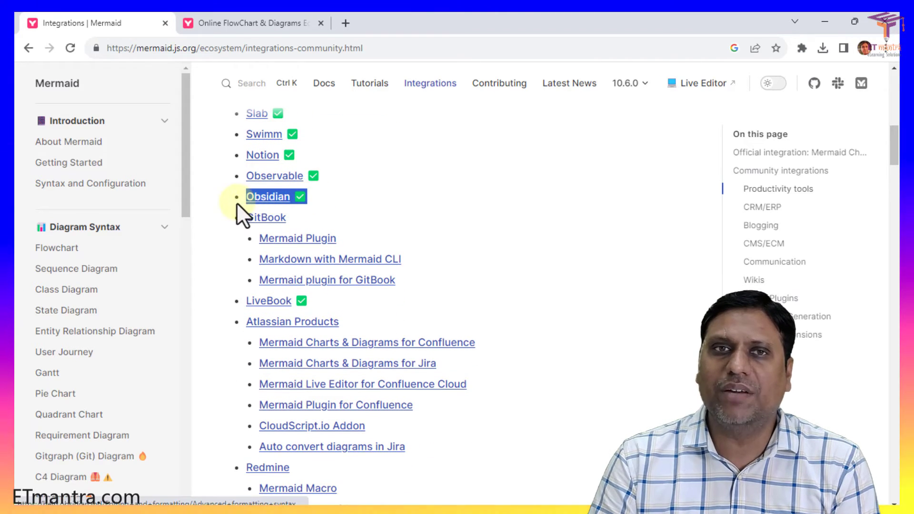
pyautogui.moveTo(364, 205)
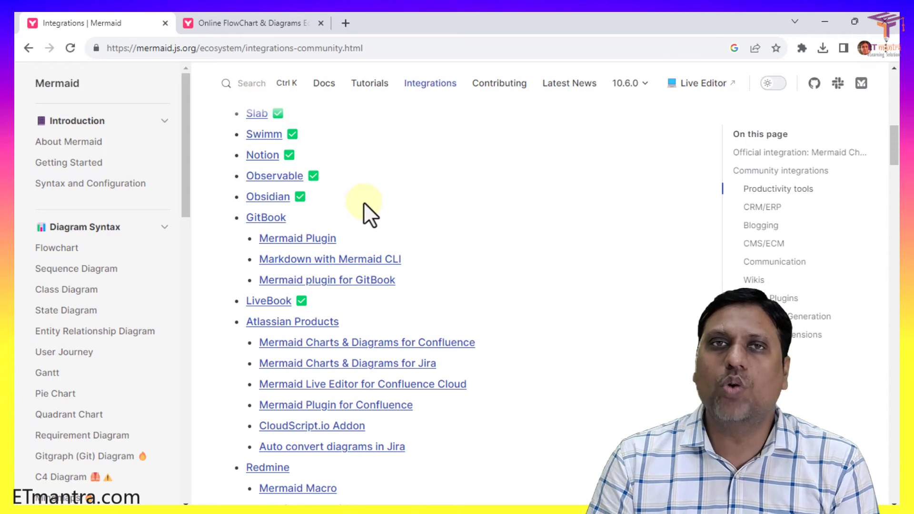
pyautogui.moveTo(357, 219)
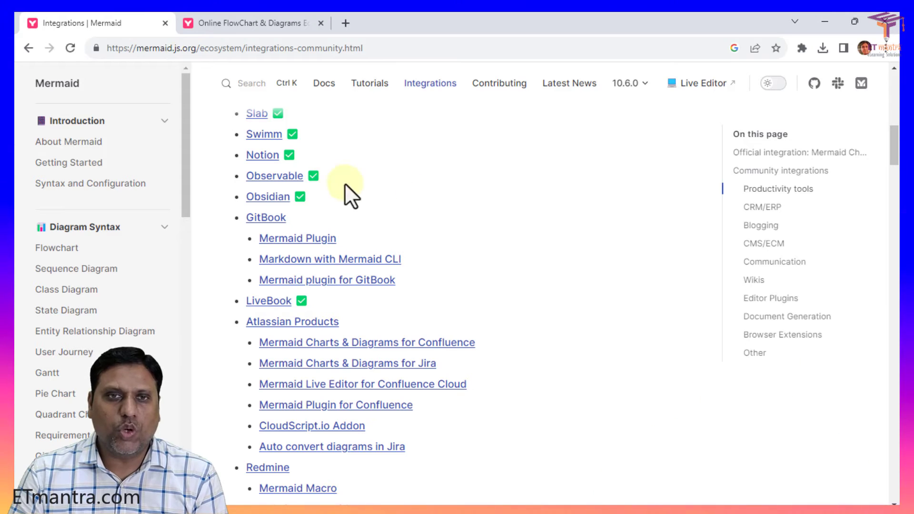
pyautogui.scroll(-3)
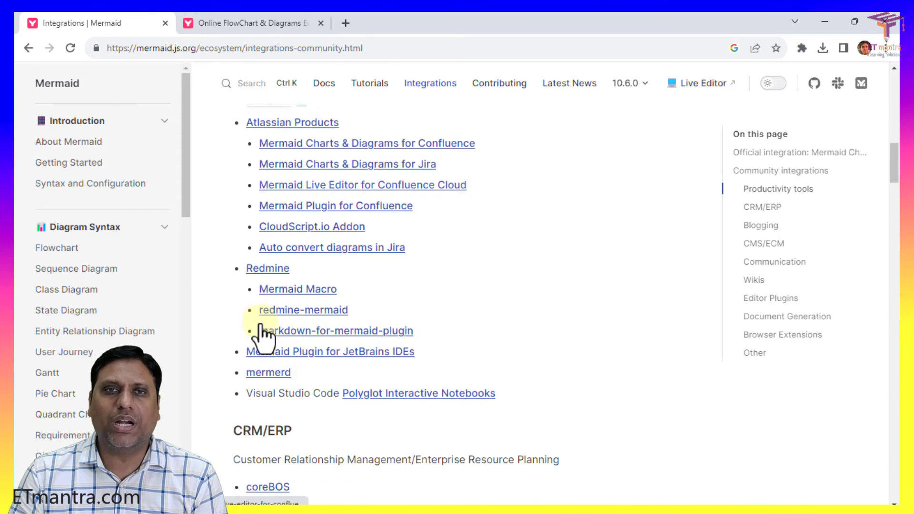
pyautogui.scroll(-3)
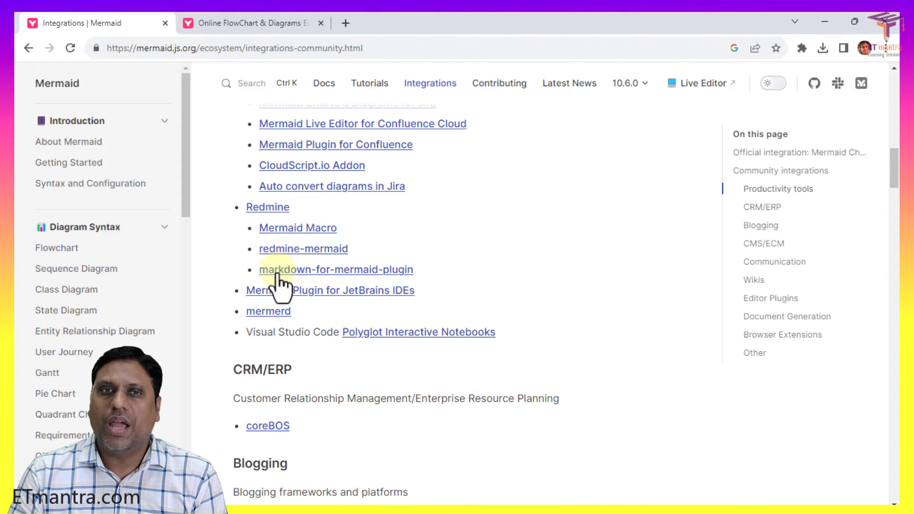
pyautogui.scroll(-3)
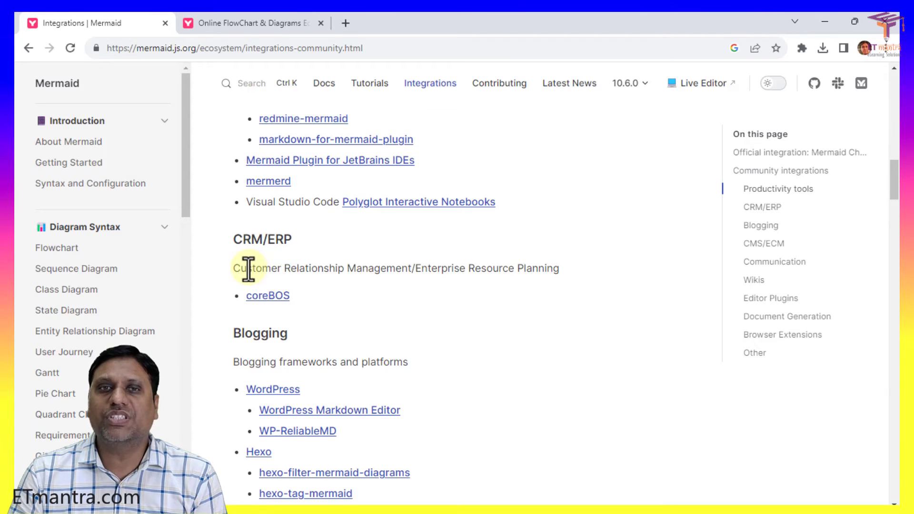
pyautogui.moveTo(329, 262)
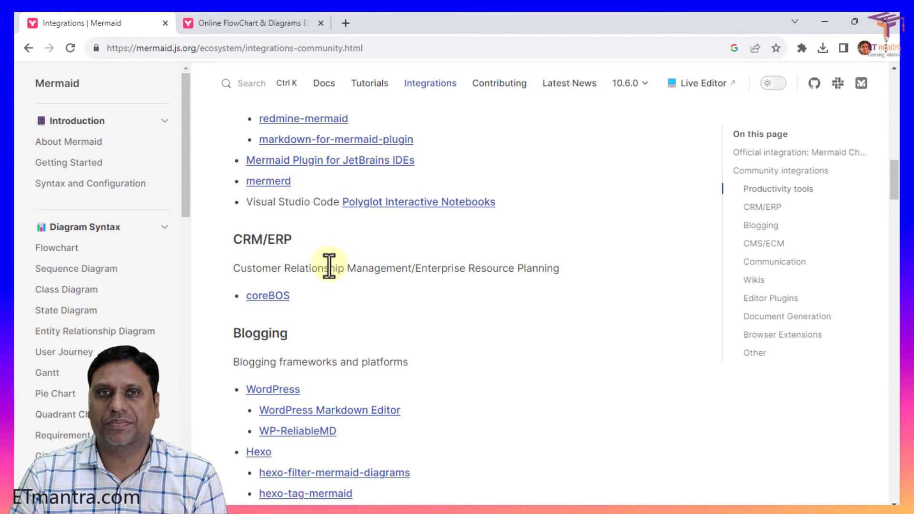
# Scroll past Blogging, CMS/ECM and Communication to the Wikis list (MediaWiki, Foswiki, DokuWiki, TiddlyWiki)
pyautogui.scroll(-3)
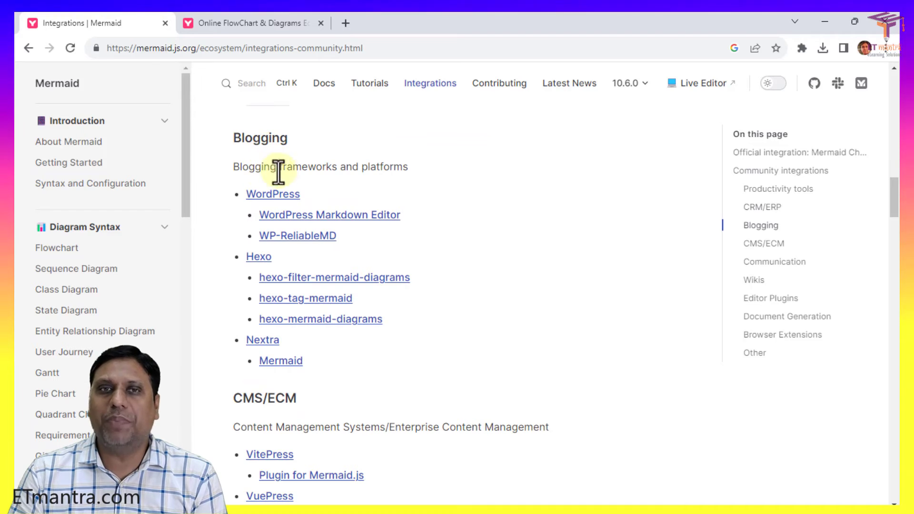
pyautogui.moveTo(258, 263)
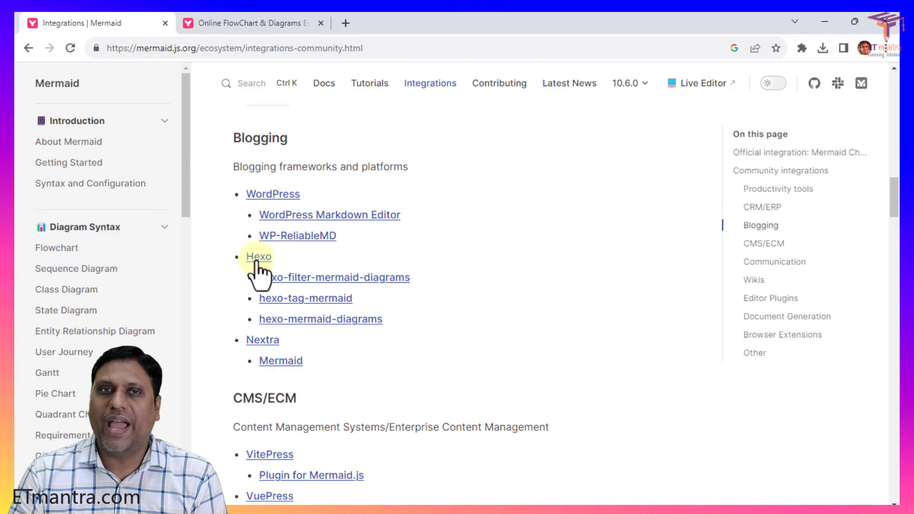
pyautogui.scroll(-3)
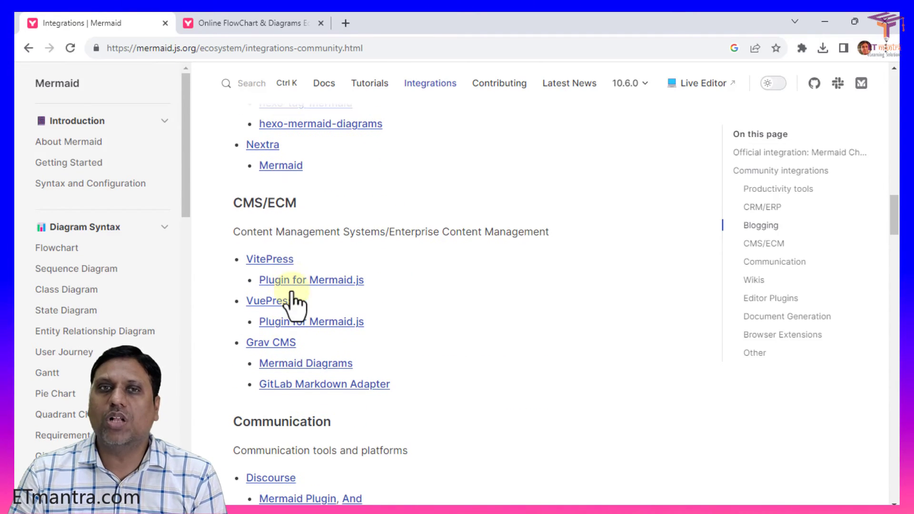
pyautogui.moveTo(452, 234)
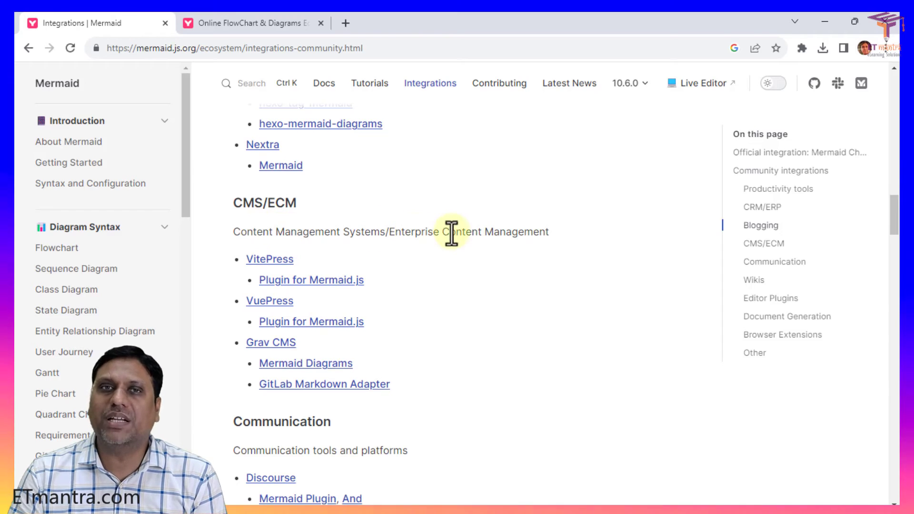
pyautogui.moveTo(324, 311)
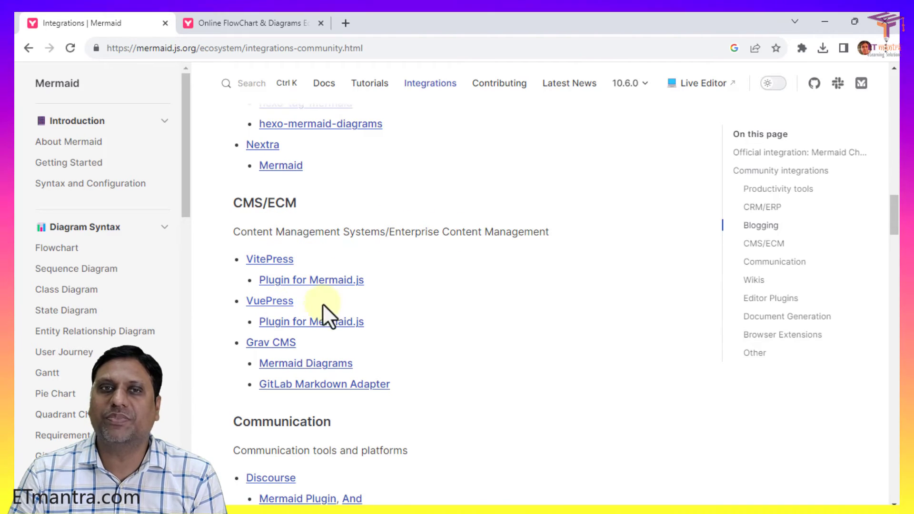
pyautogui.moveTo(335, 350)
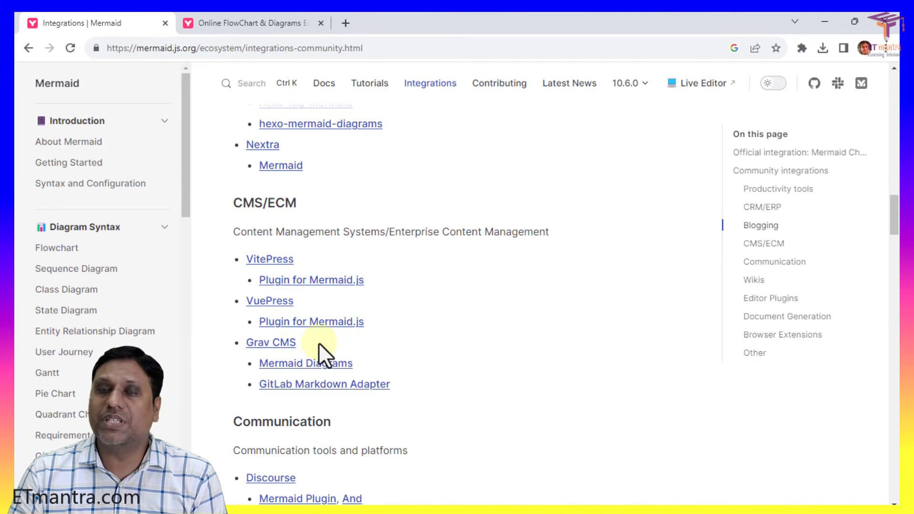
pyautogui.scroll(-3)
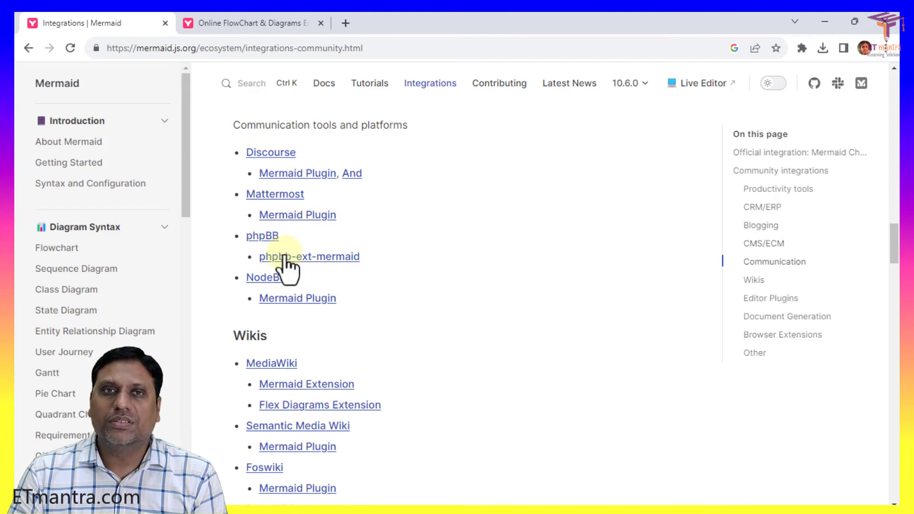
pyautogui.scroll(3)
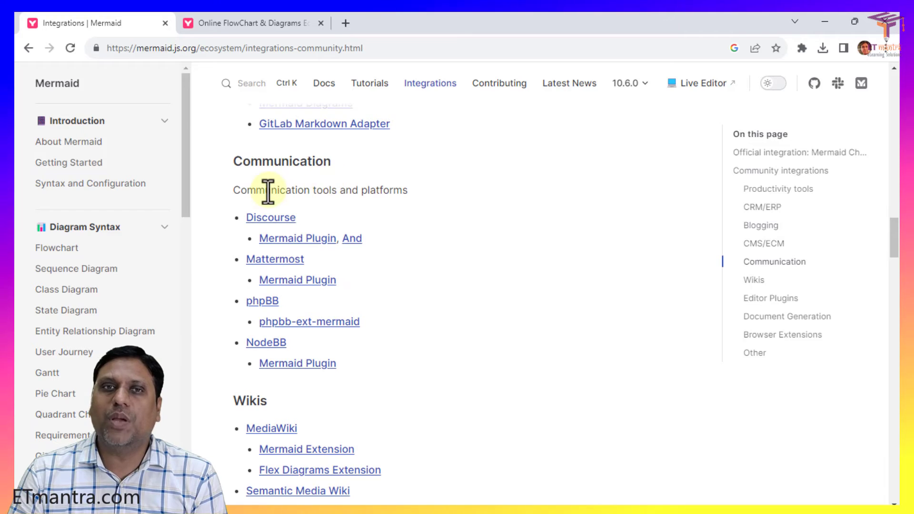
pyautogui.moveTo(280, 274)
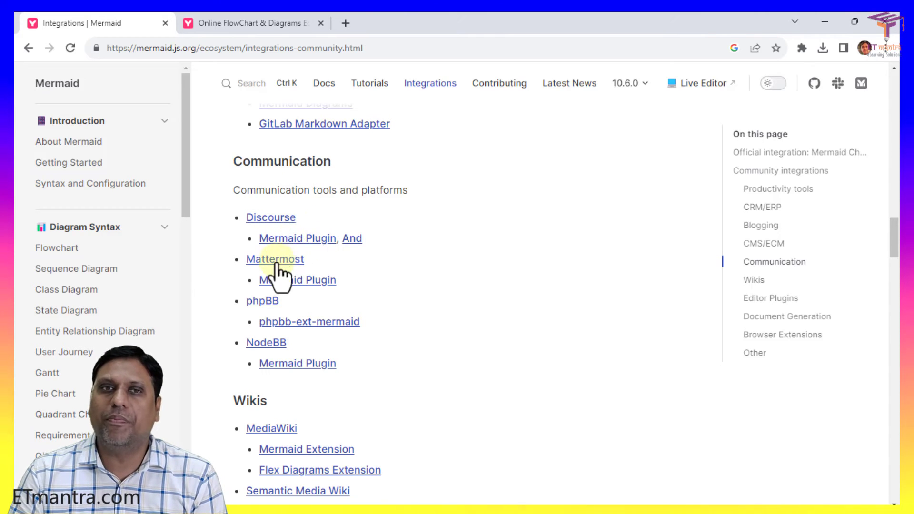
pyautogui.moveTo(367, 356)
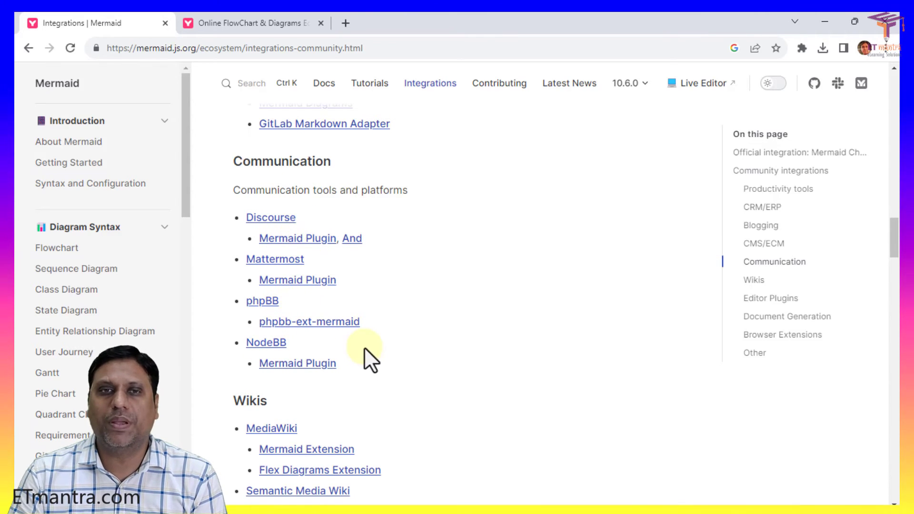
pyautogui.scroll(-3)
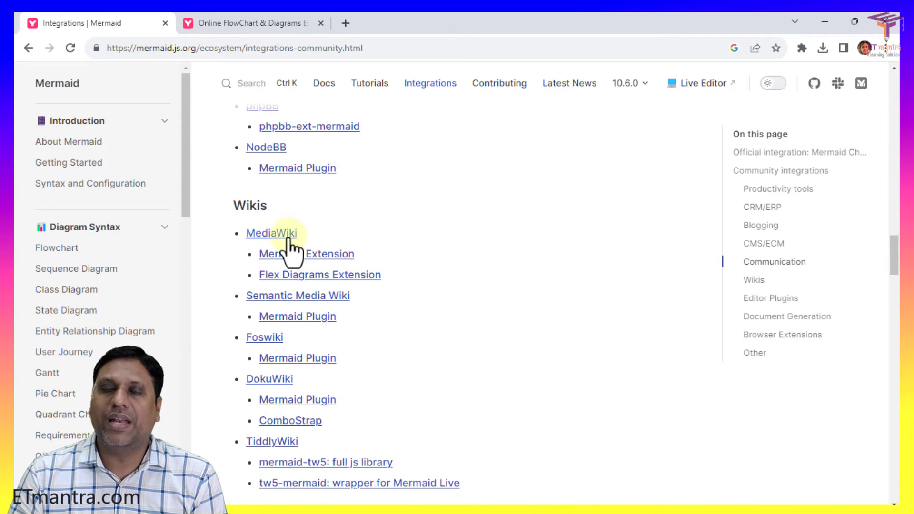
pyautogui.moveTo(271, 344)
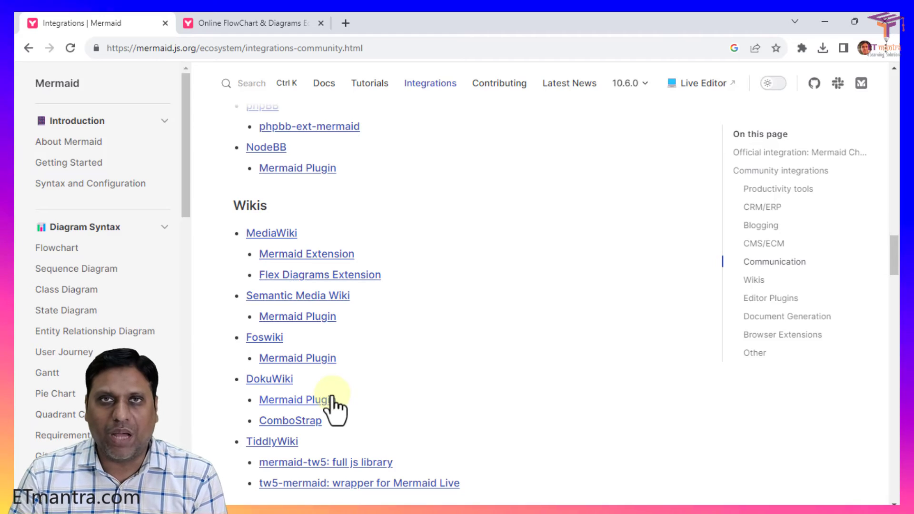
# Browse the Editor Plugins integrations down to the Google Docs and CKEditor entries
pyautogui.scroll(-3)
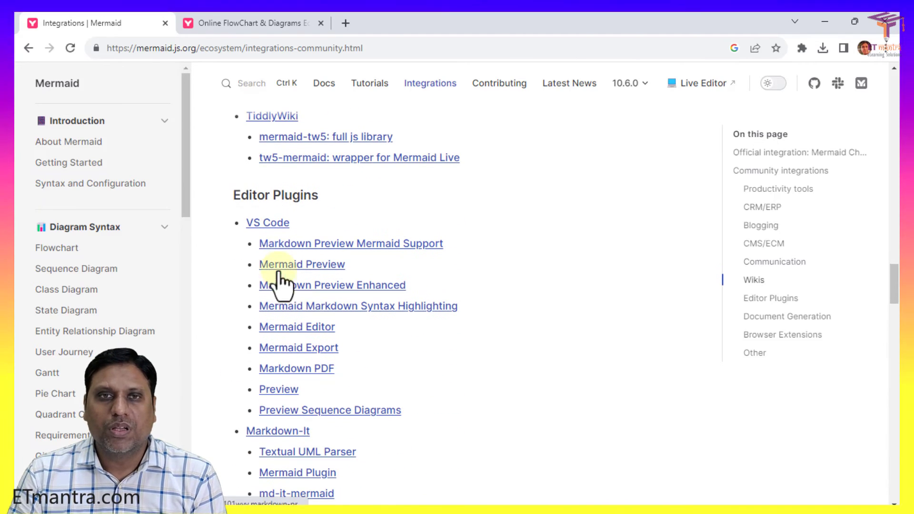
pyautogui.moveTo(286, 350)
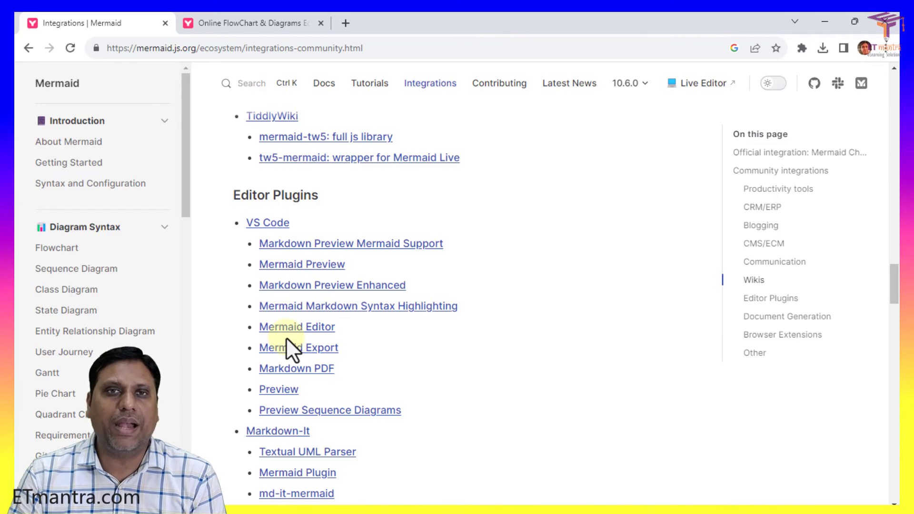
pyautogui.scroll(3)
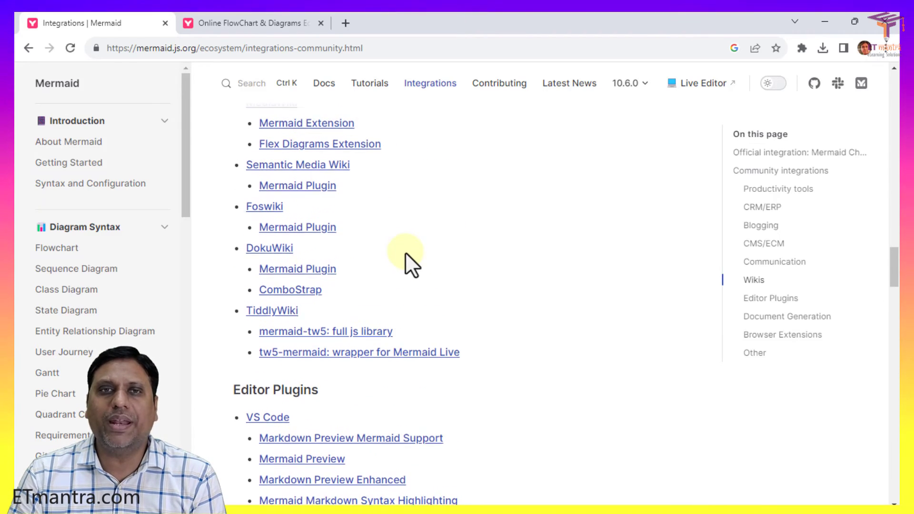
pyautogui.scroll(3)
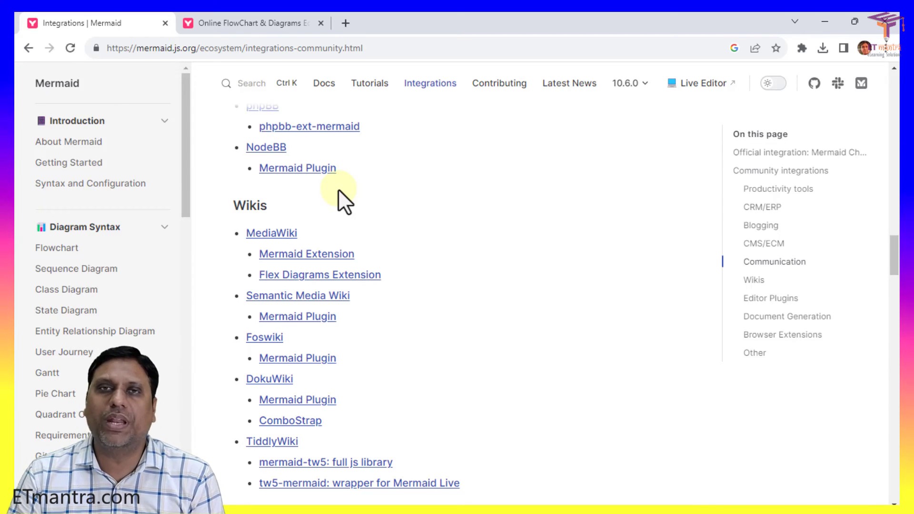
pyautogui.scroll(-3)
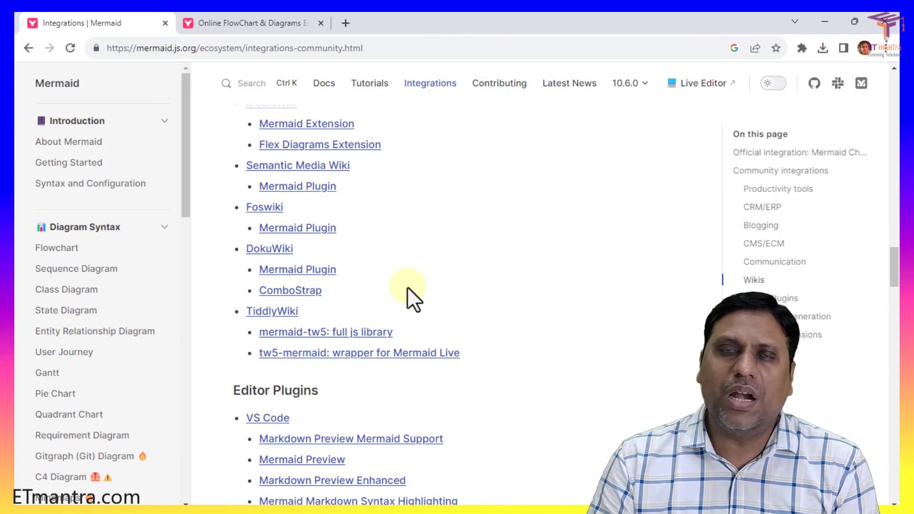
pyautogui.scroll(-3)
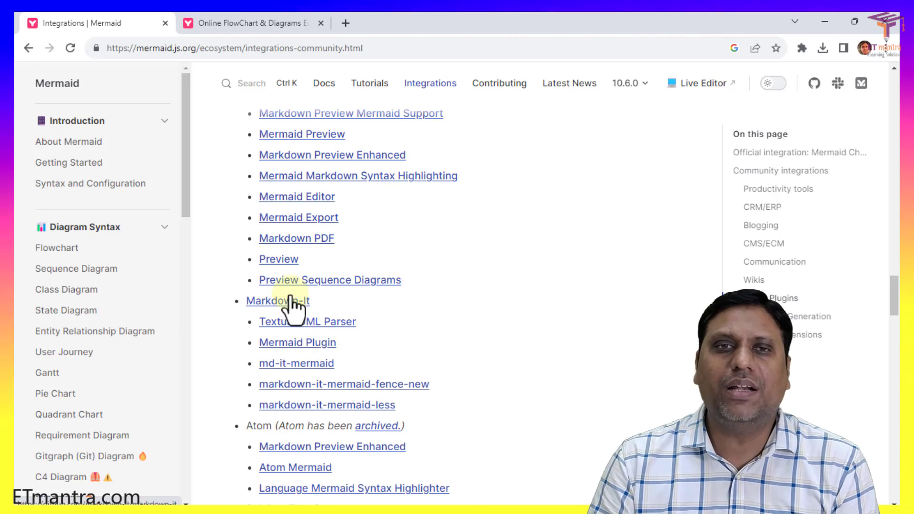
pyautogui.scroll(-3)
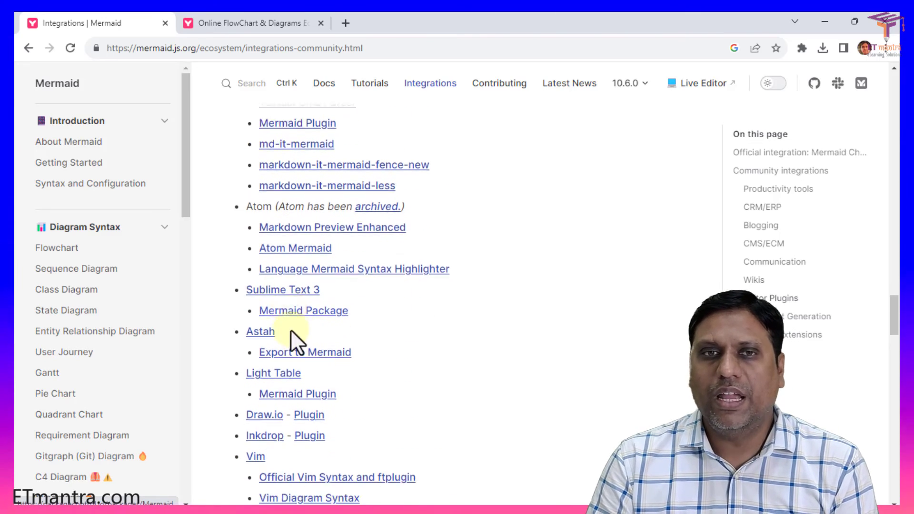
pyautogui.scroll(-3)
pyautogui.write('g')
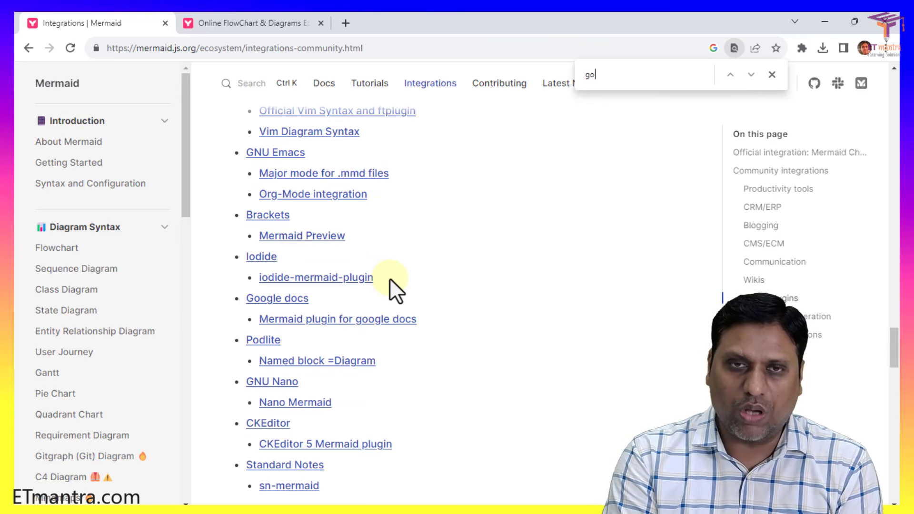
# Finish the 'google' page search at the Google Docs plugin, then return to the Christmas flowchart editor
pyautogui.write('ogle')
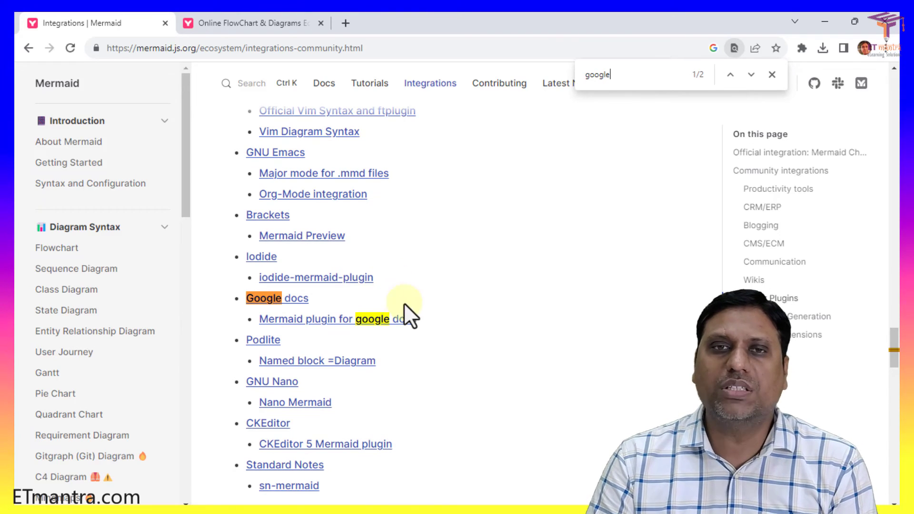
pyautogui.moveTo(338, 319)
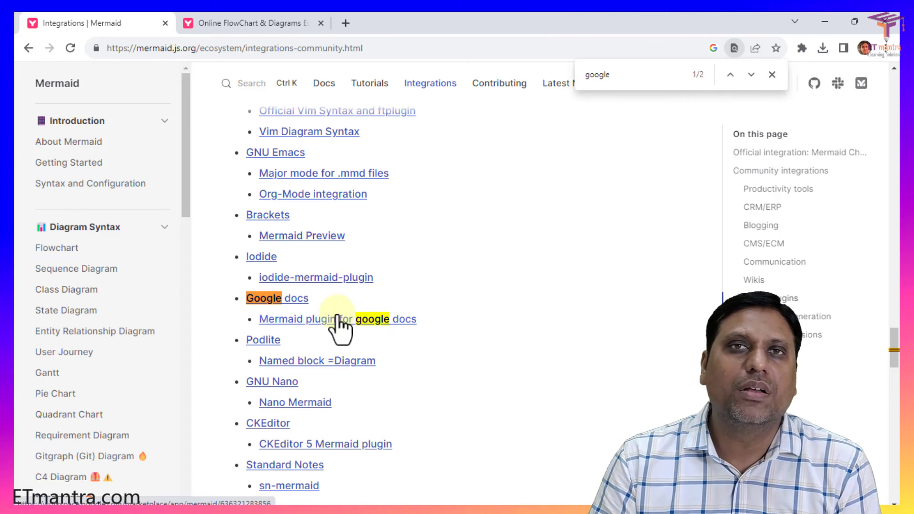
pyautogui.click(772, 74)
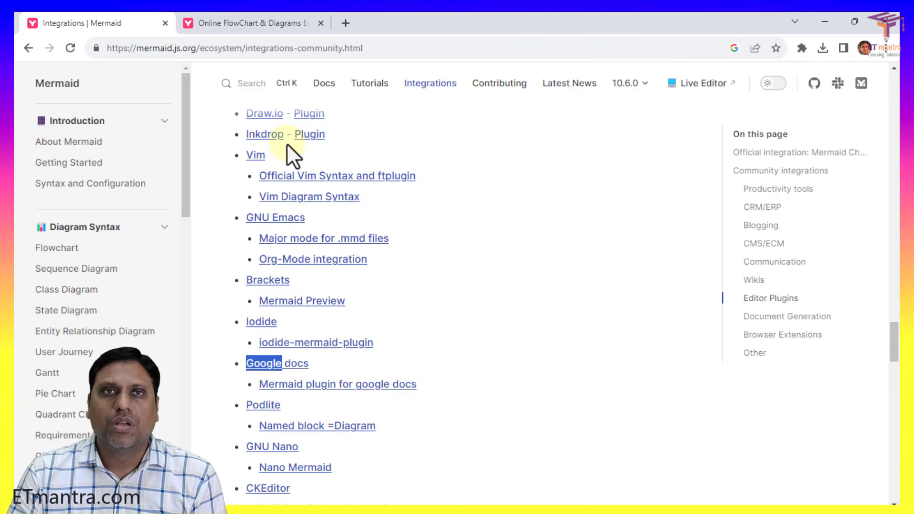
pyautogui.click(251, 23)
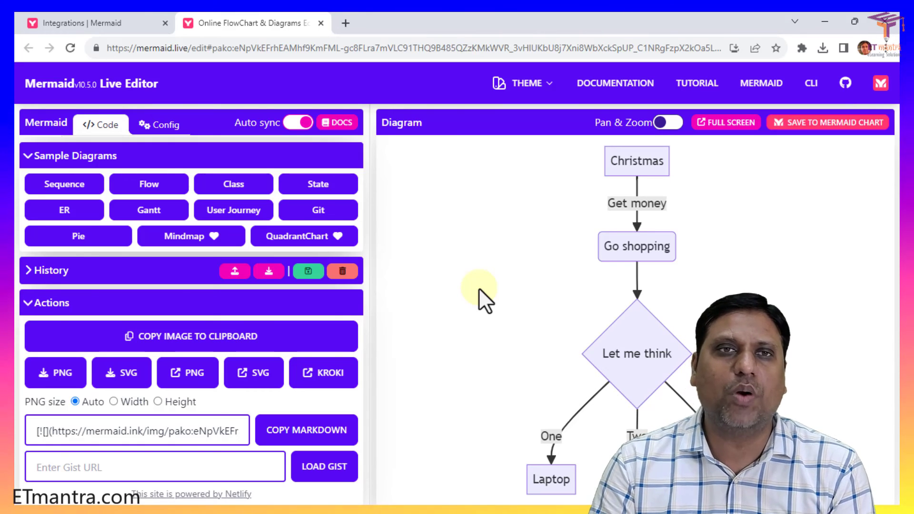
pyautogui.moveTo(75, 164)
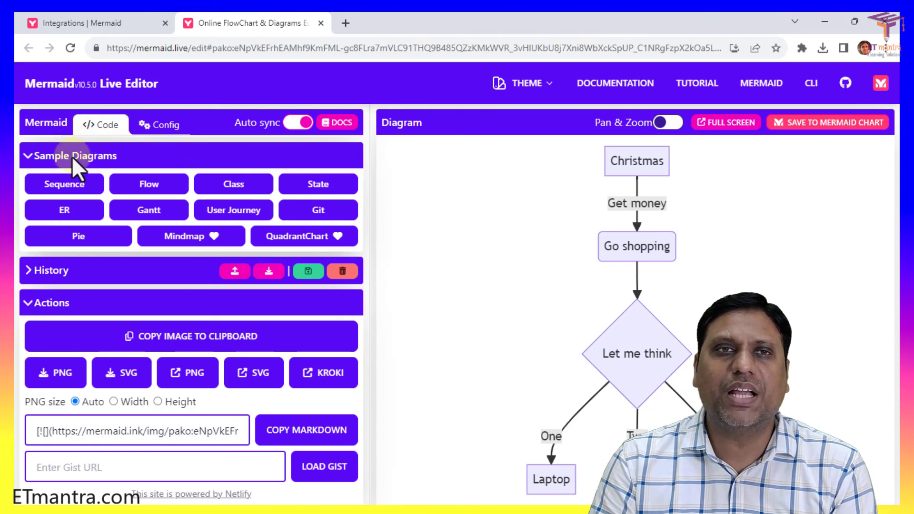
# Collapse the Sample Diagrams panel to reveal the Christmas flowchart code
pyautogui.click(75, 156)
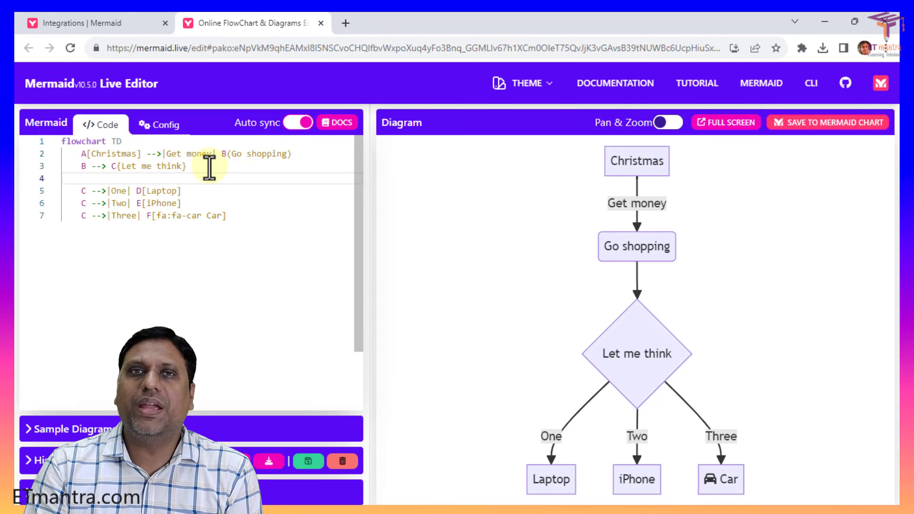
# Type 'B --> G' on line 4, fixing the mistyped target, to link Go shopping to G
pyautogui.write('C --> E')
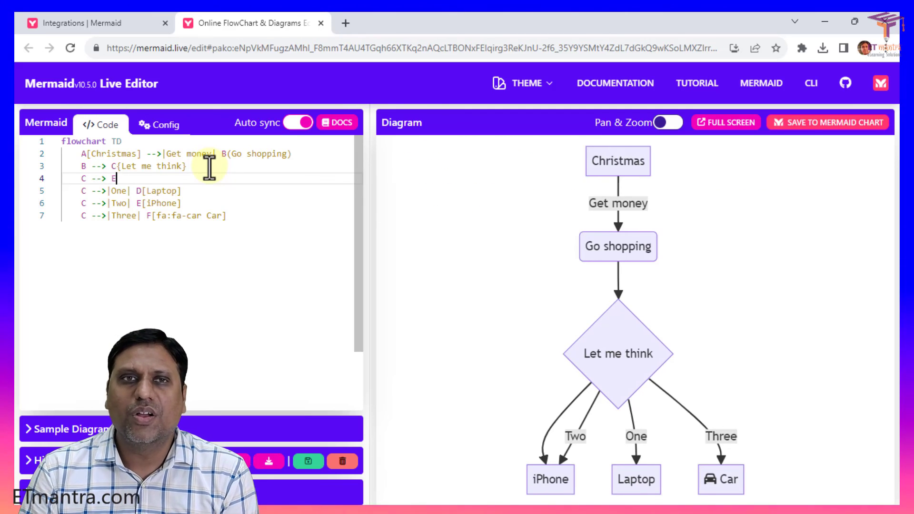
pyautogui.press('Backspace')
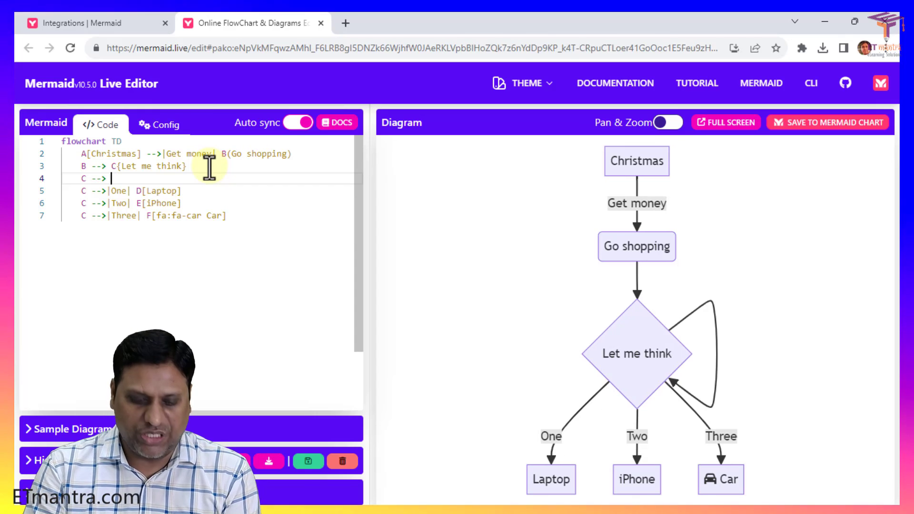
pyautogui.write('G')
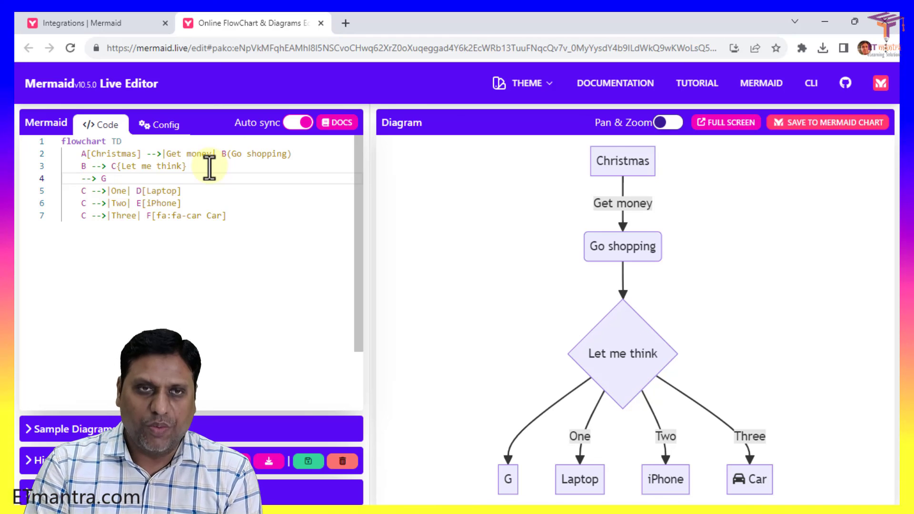
pyautogui.write('B')
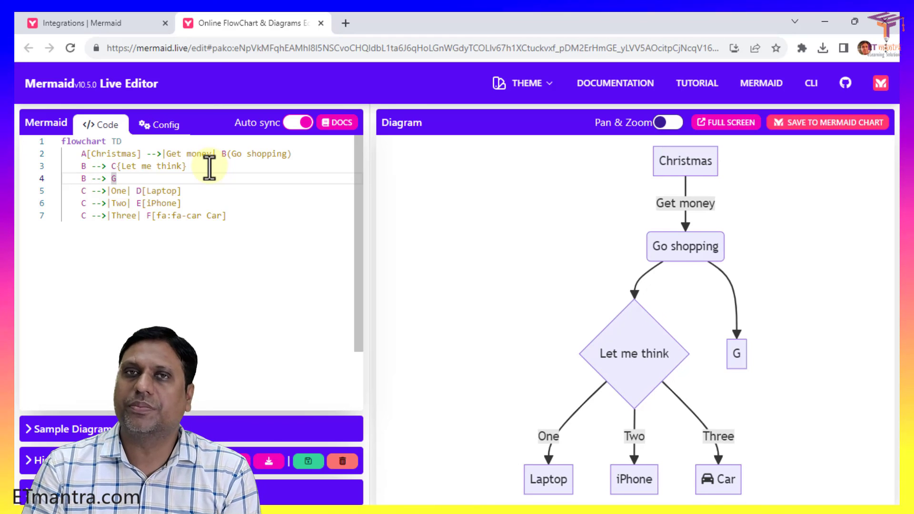